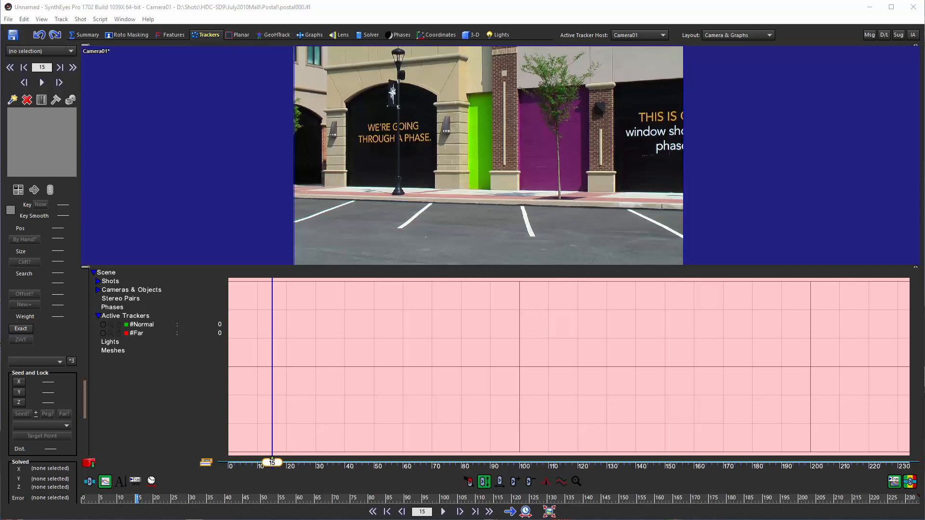
pyautogui.moveTo(99, 502)
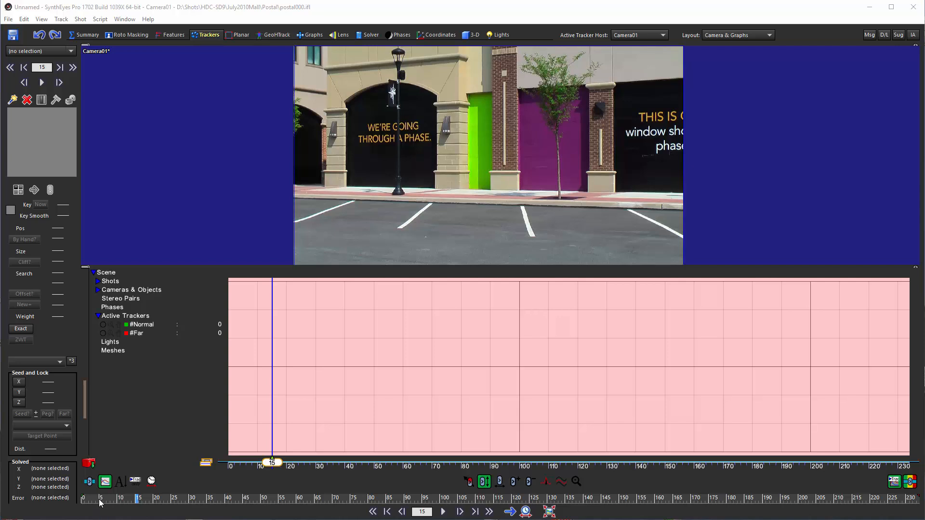
# Step: Scrub toward the shot's end, then return to frame 0 on the WE'RE GOING sign
pyautogui.click(552, 462)
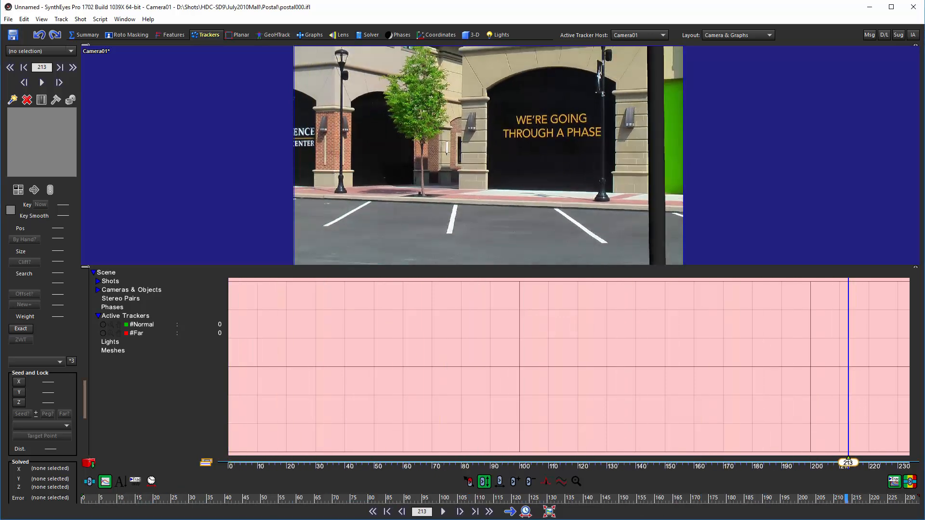
pyautogui.click(386, 512)
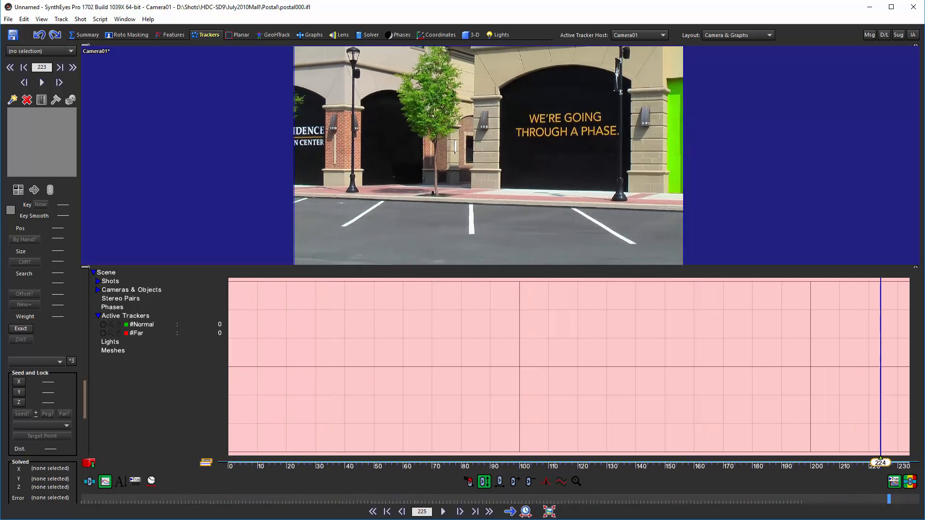
pyautogui.click(386, 512)
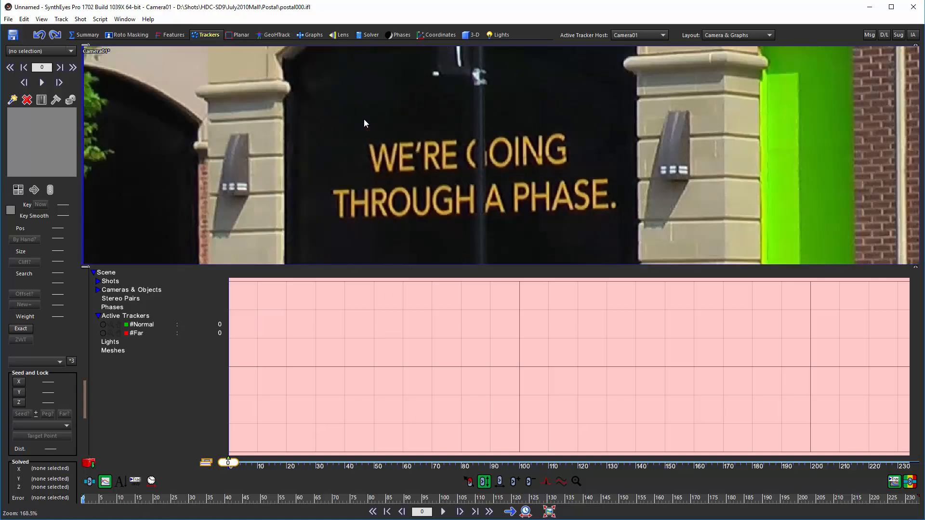
pyautogui.moveTo(318, 245)
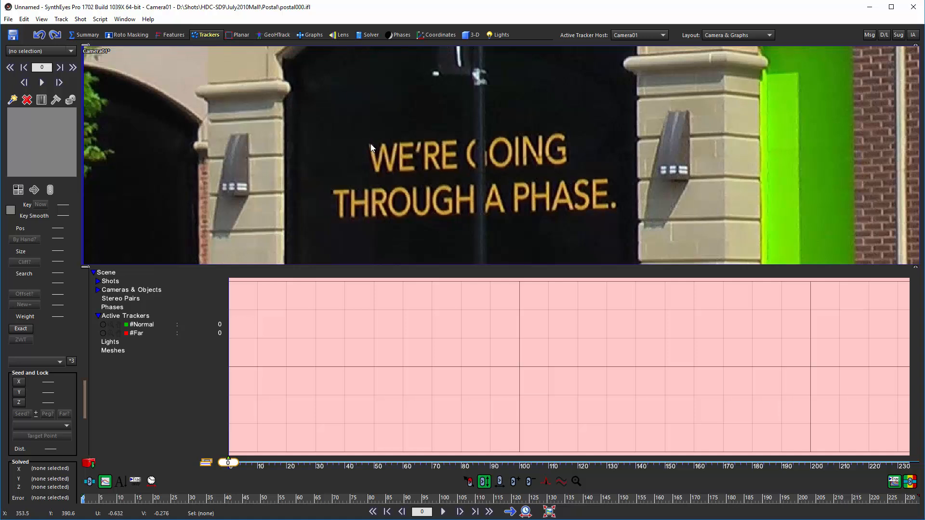
# Step: Place Tracker1 on the W, track it to about frame 34, and re-key it at frame 40
pyautogui.click(371, 146)
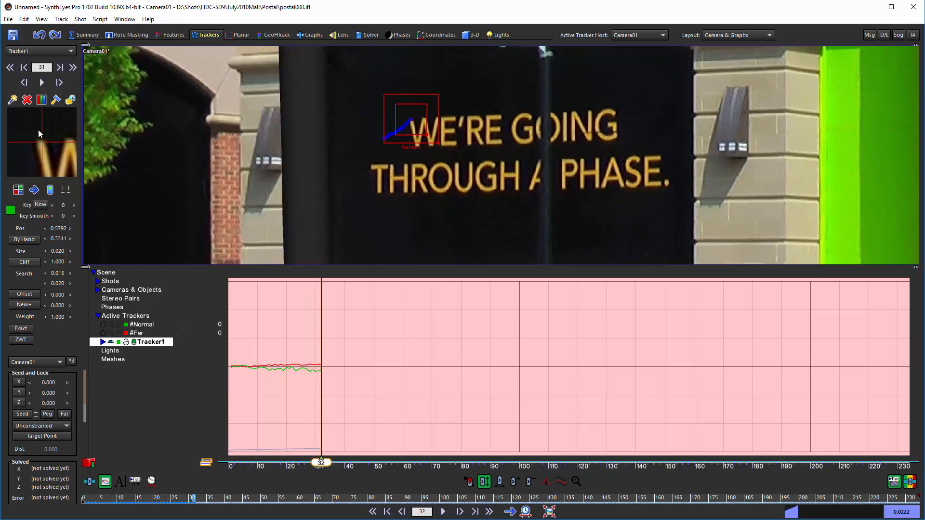
pyautogui.click(460, 511)
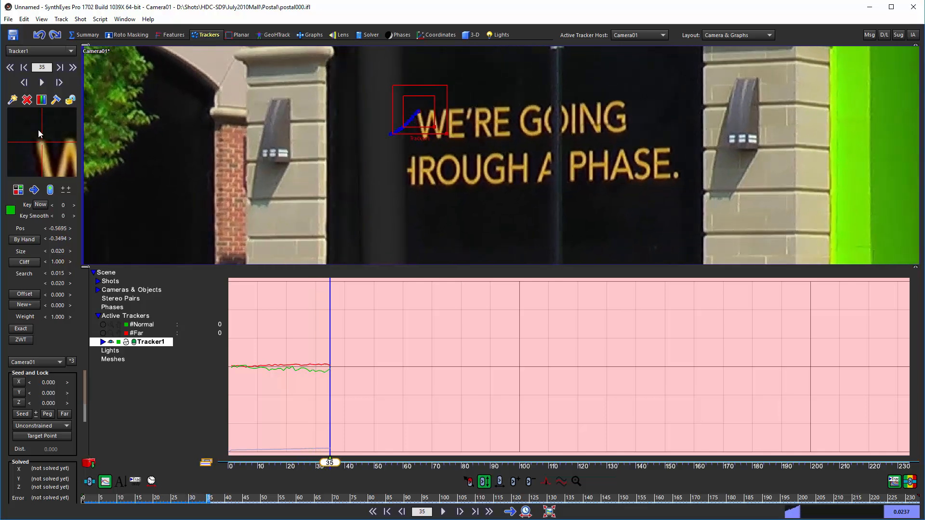
pyautogui.click(402, 512)
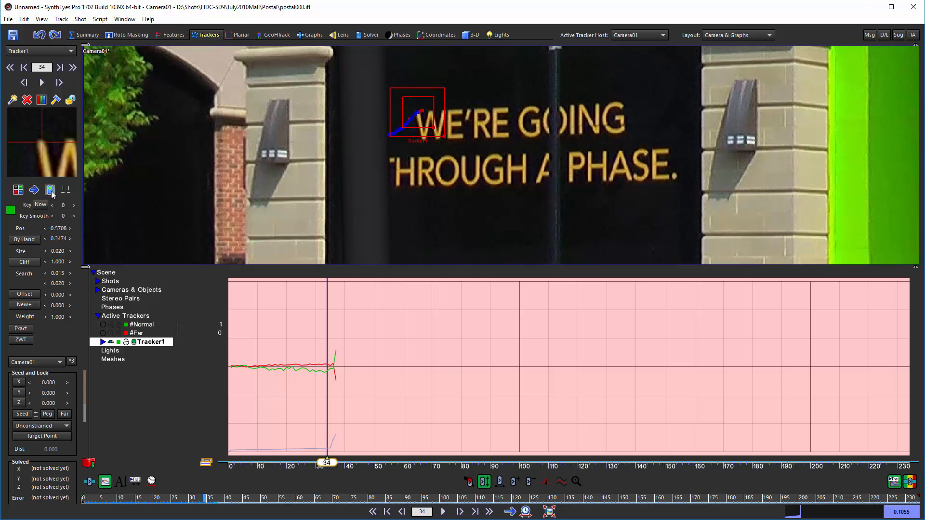
pyautogui.click(50, 189)
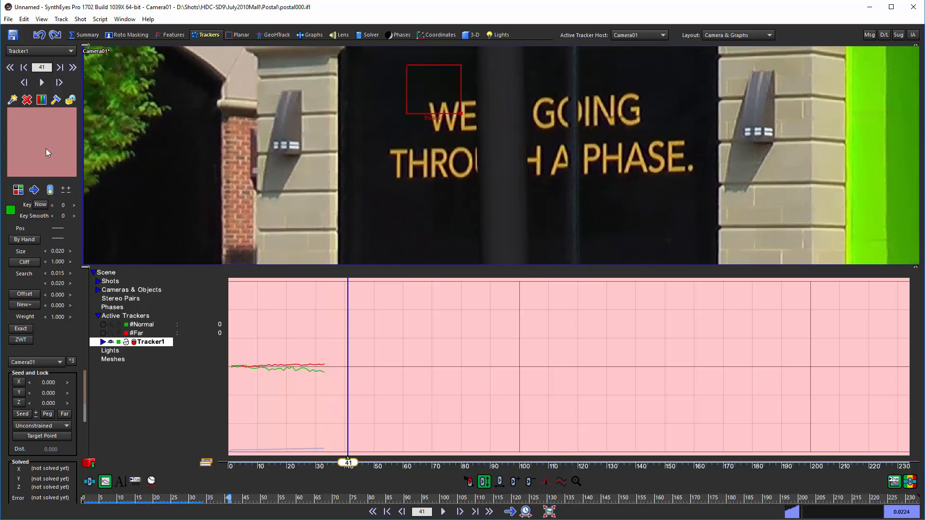
pyautogui.click(402, 511)
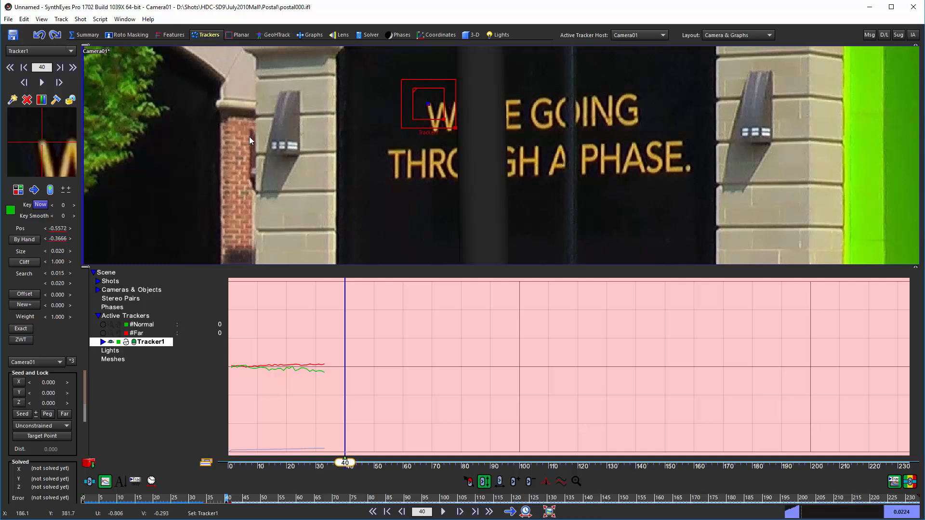
pyautogui.moveTo(414, 159)
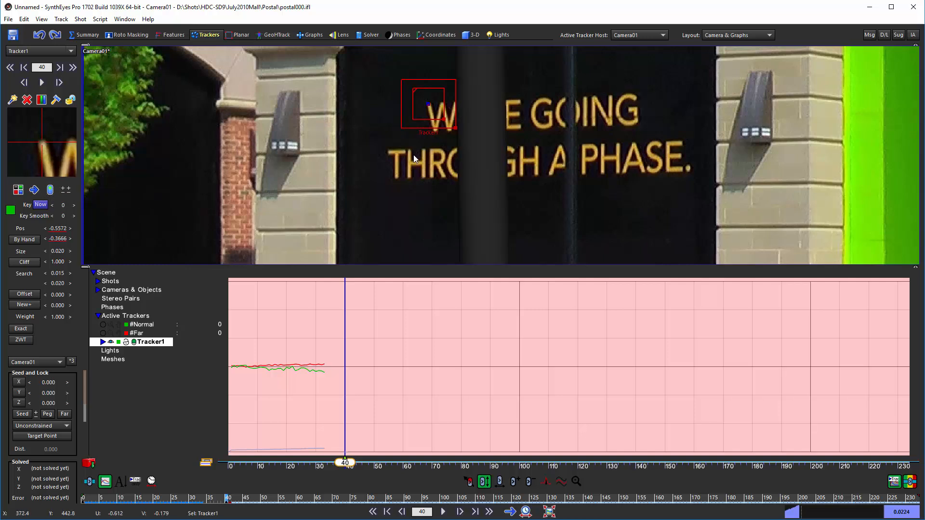
pyautogui.moveTo(280, 199)
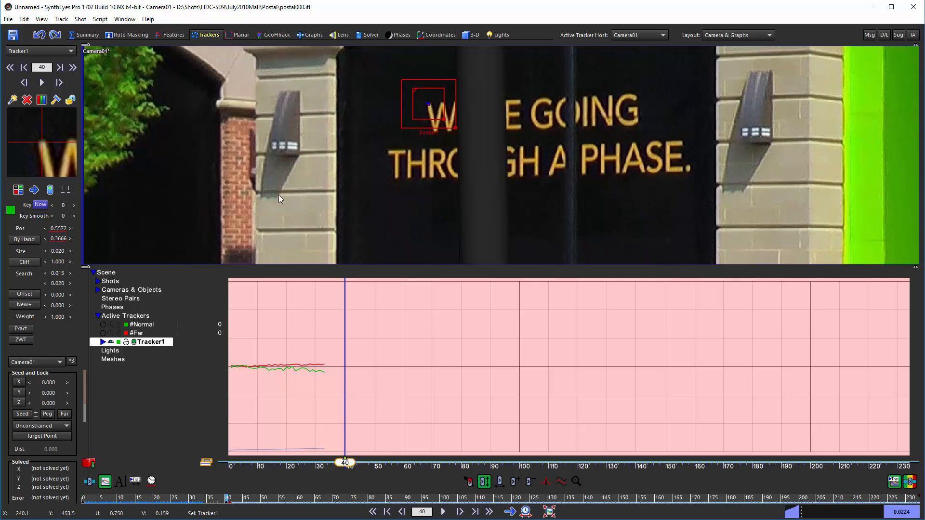
pyautogui.moveTo(164, 417)
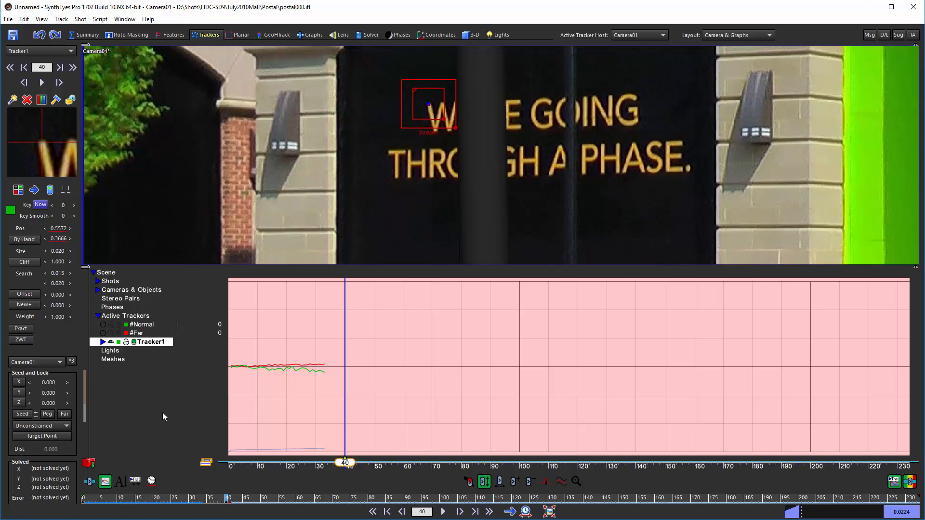
# Step: Graph Tracker1's Enable, U Pos, V Pos and Hand Animate curves with the colour-coded background off
pyautogui.click(104, 341)
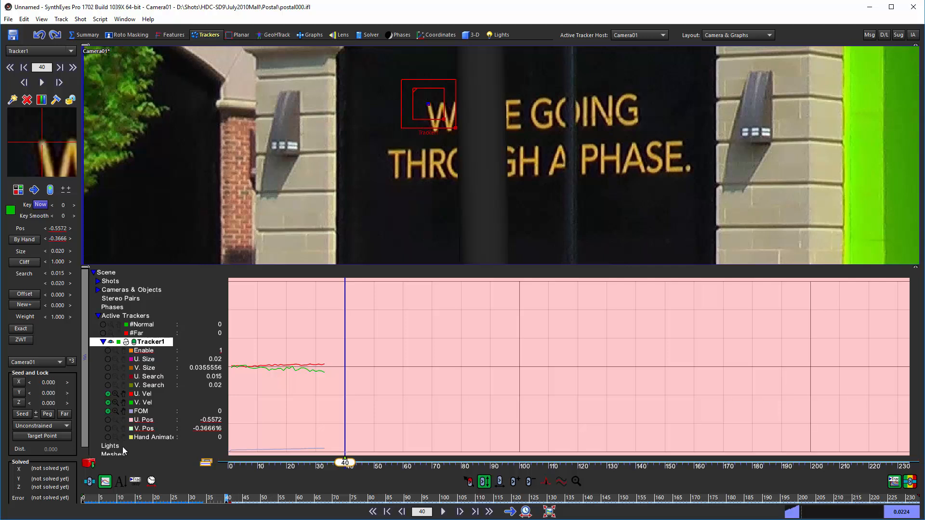
pyautogui.moveTo(115, 405)
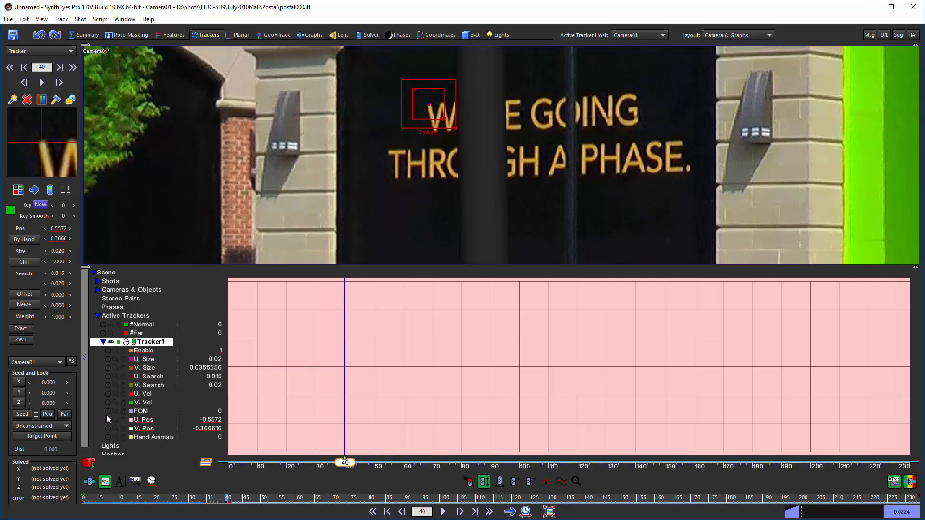
pyautogui.click(108, 428)
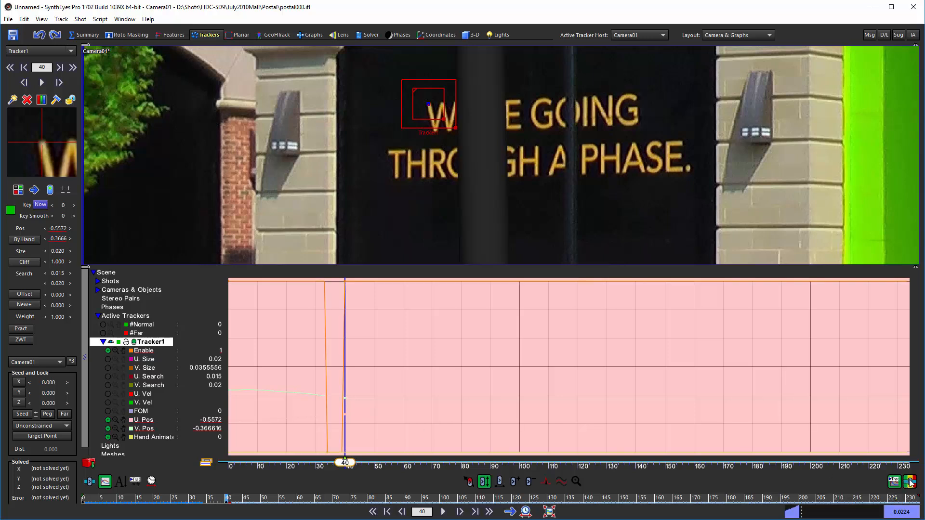
pyautogui.click(910, 482)
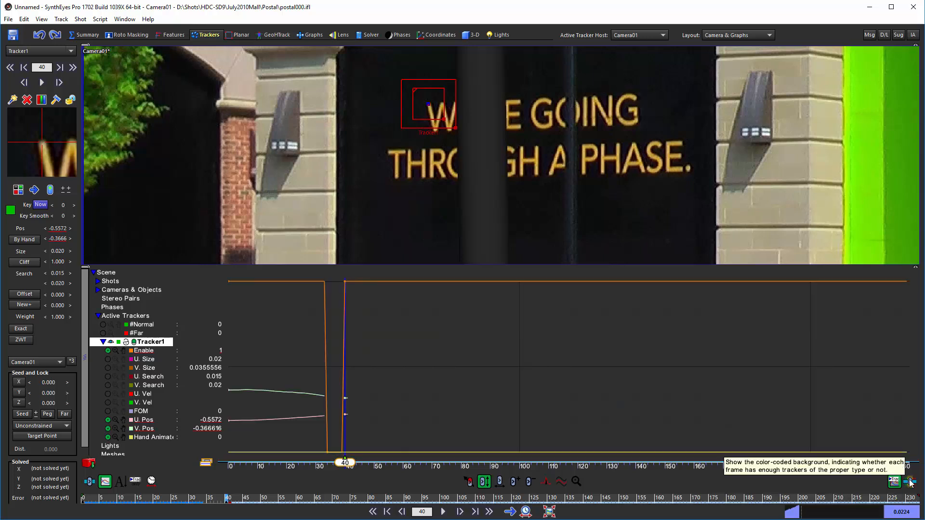
pyautogui.moveTo(284, 303)
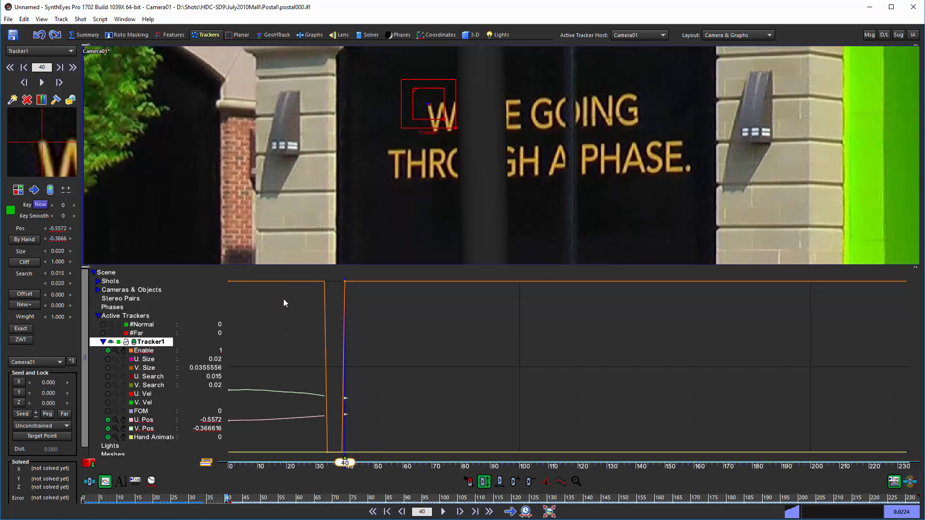
pyautogui.moveTo(339, 439)
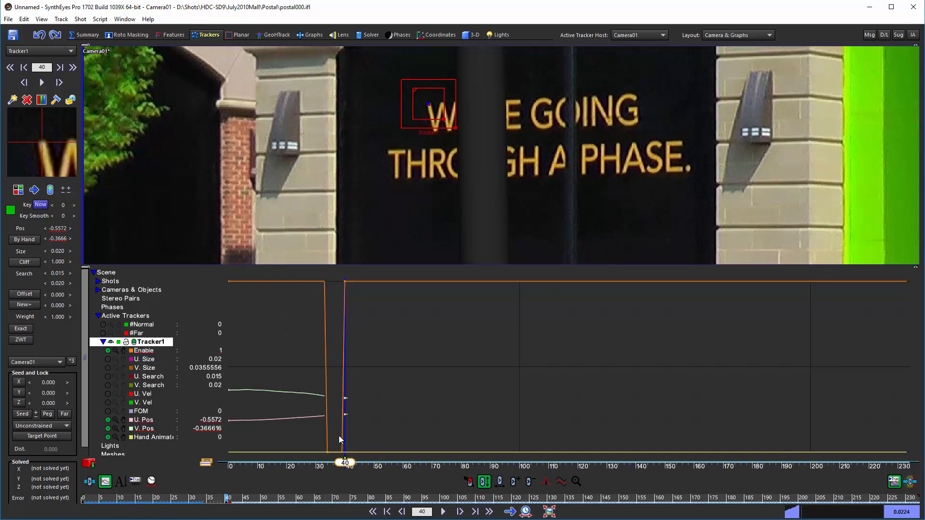
pyautogui.moveTo(334, 412)
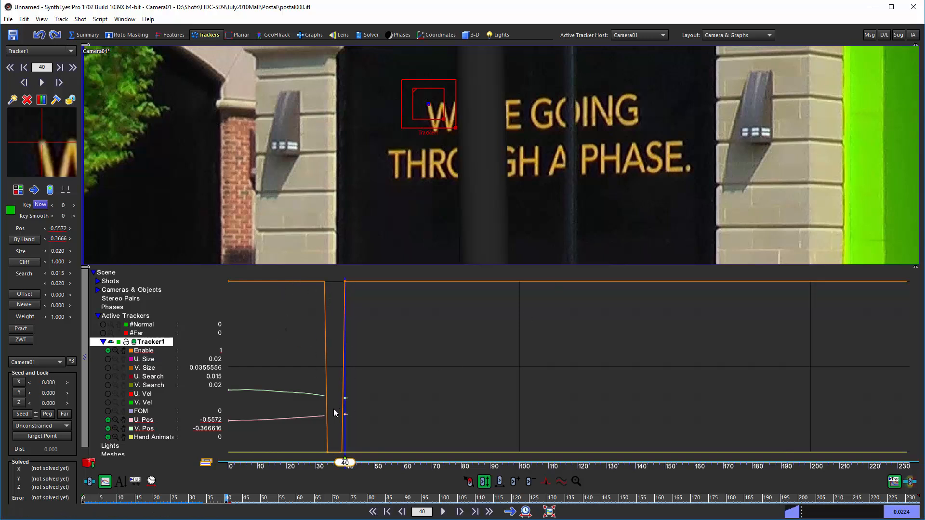
pyautogui.moveTo(334, 425)
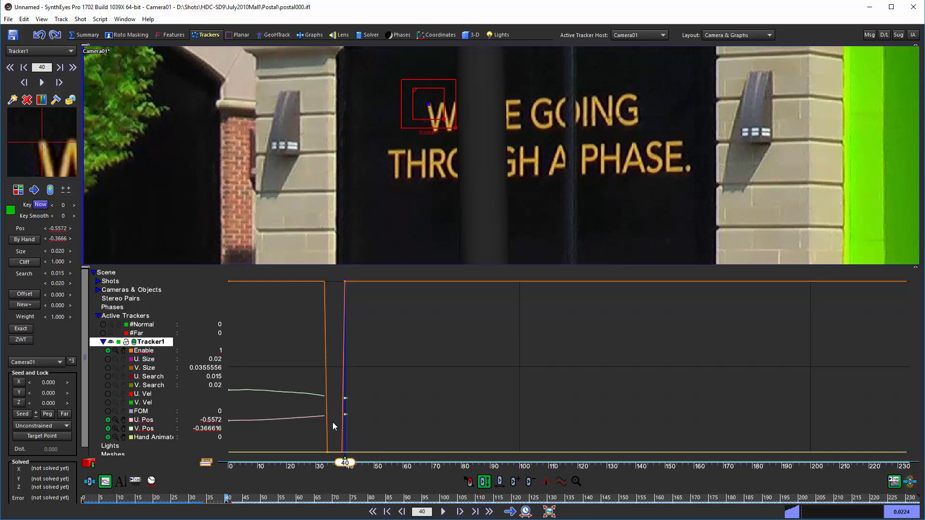
pyautogui.moveTo(336, 412)
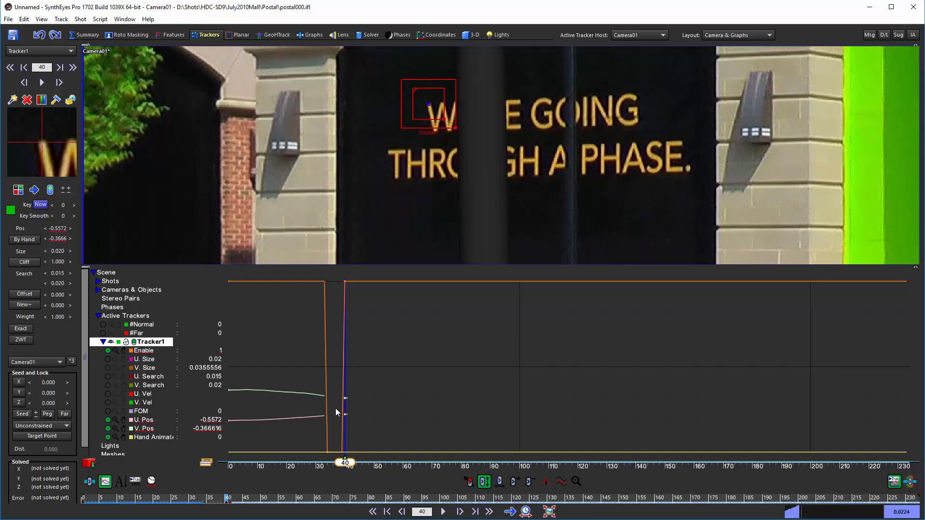
pyautogui.moveTo(339, 294)
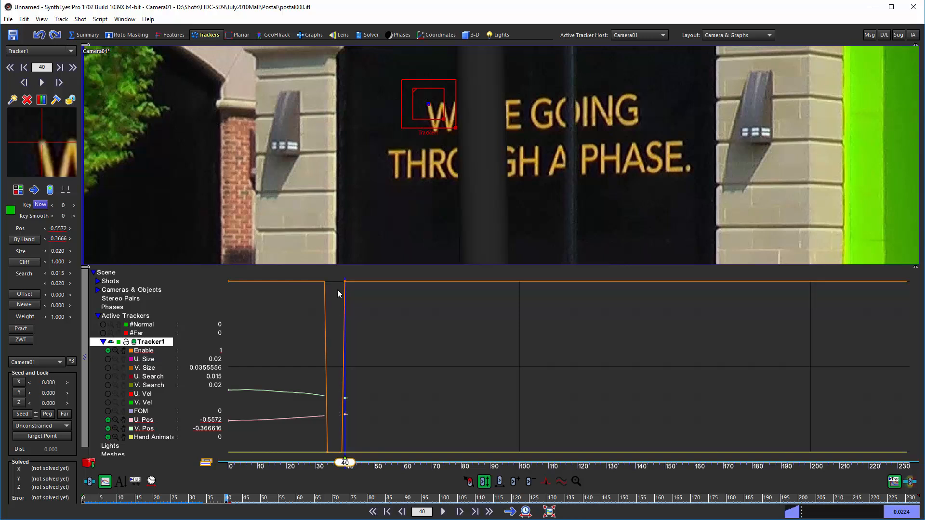
pyautogui.moveTo(355, 213)
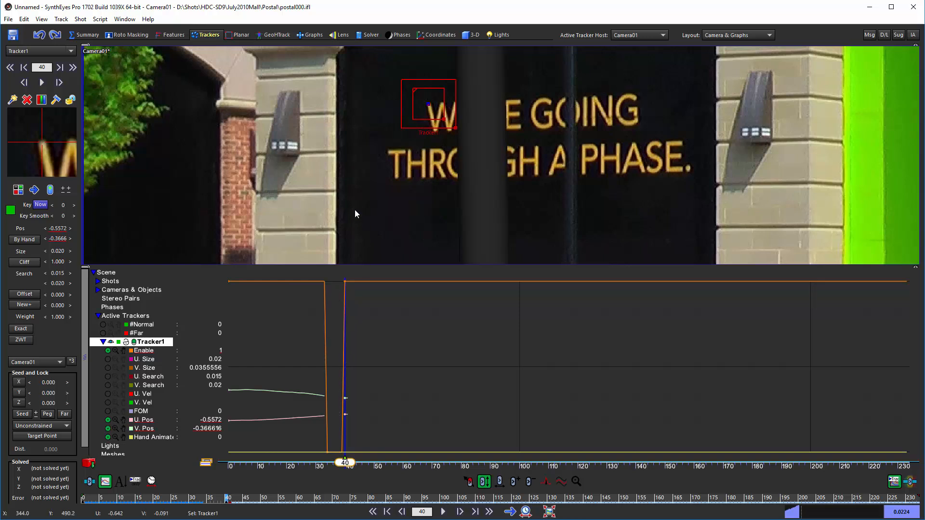
pyautogui.moveTo(180, 185)
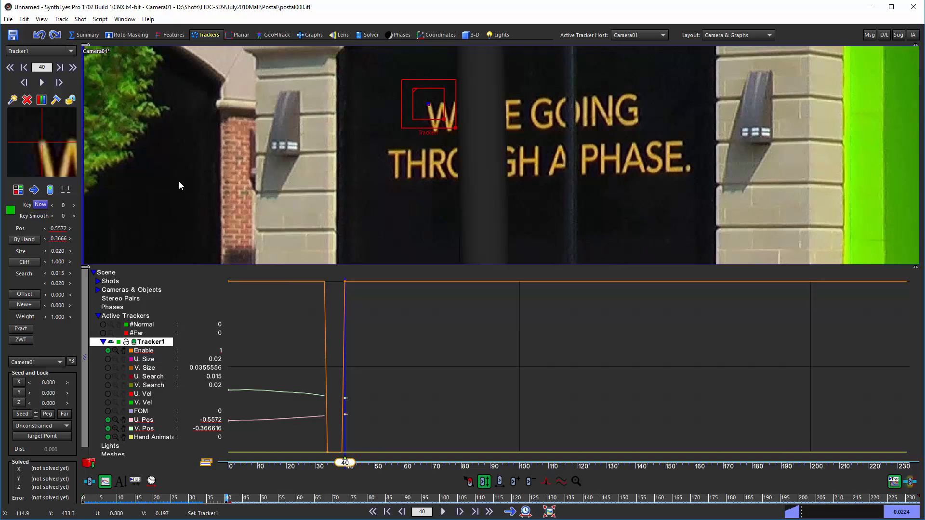
pyautogui.moveTo(60, 155)
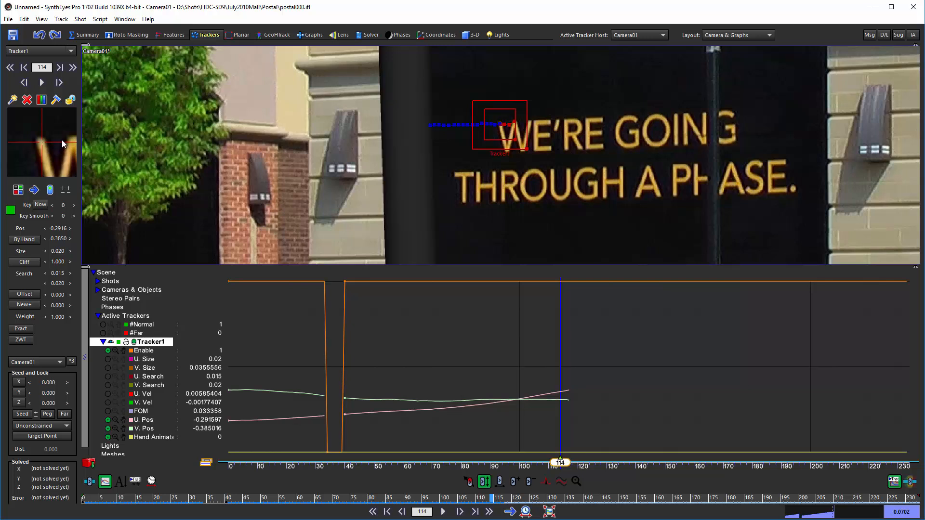
pyautogui.moveTo(65, 148)
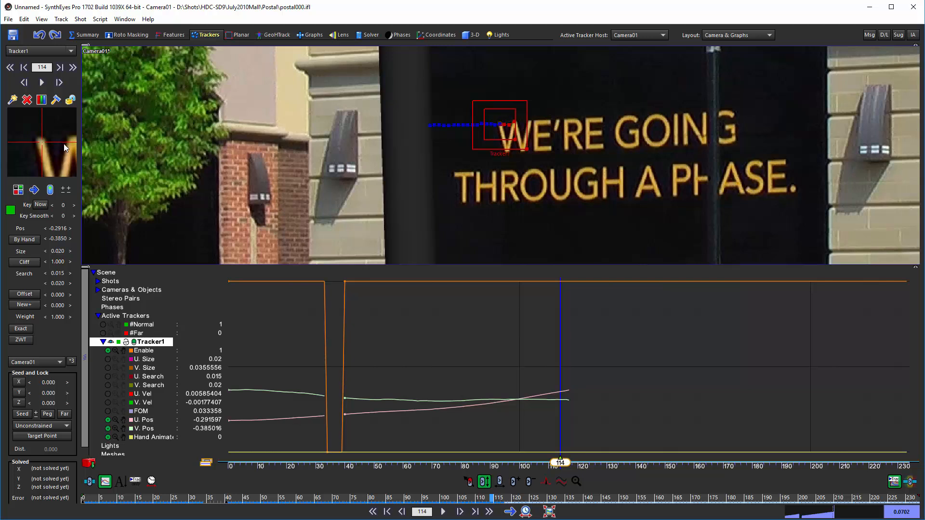
pyautogui.moveTo(129, 435)
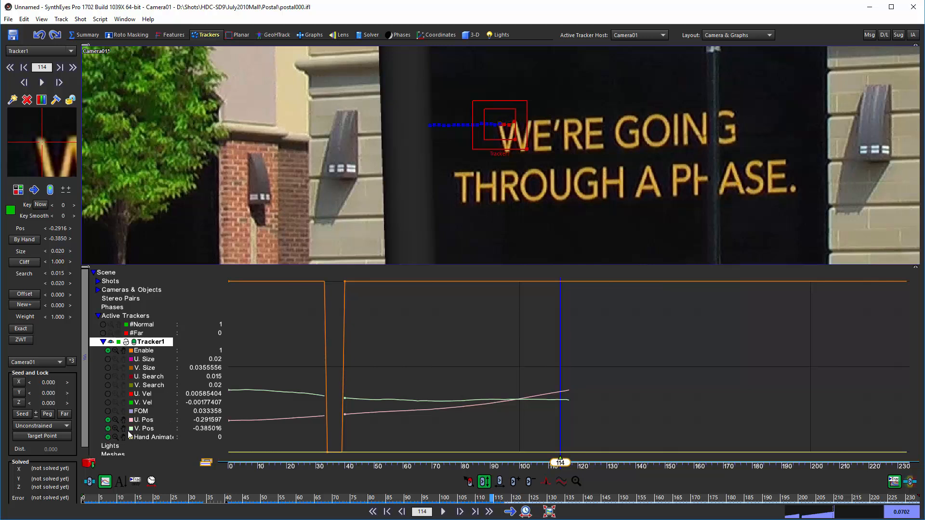
pyautogui.moveTo(24, 239)
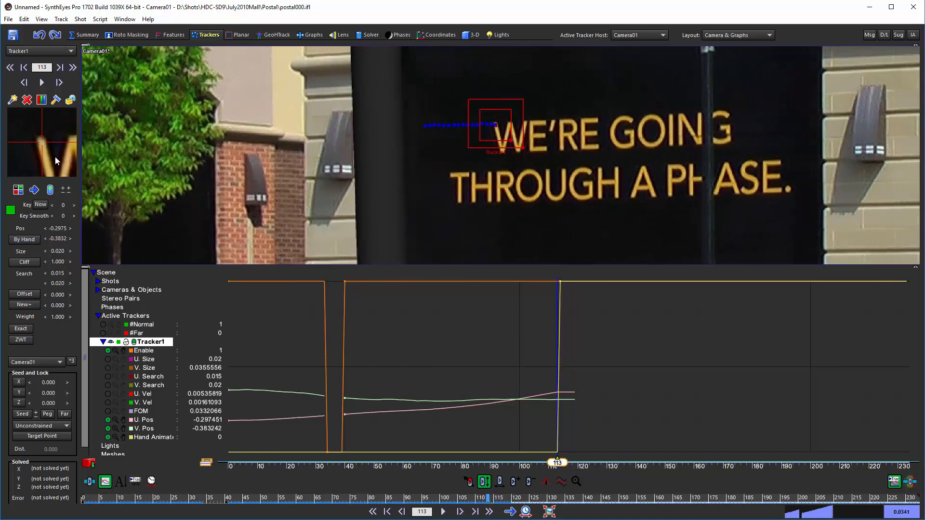
# Step: Hand-animate Tracker1 past the pole, placing it on the W's corner at frame 122
pyautogui.click(402, 511)
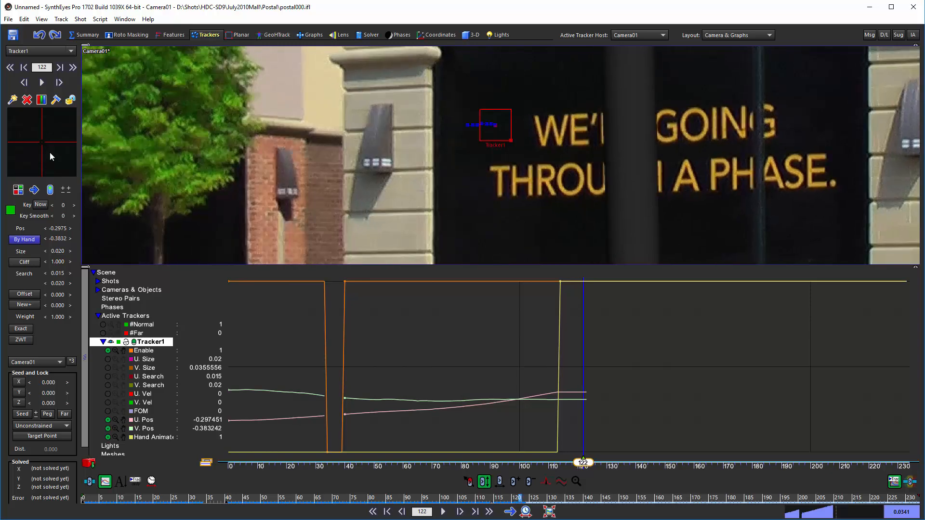
pyautogui.moveTo(235, 213)
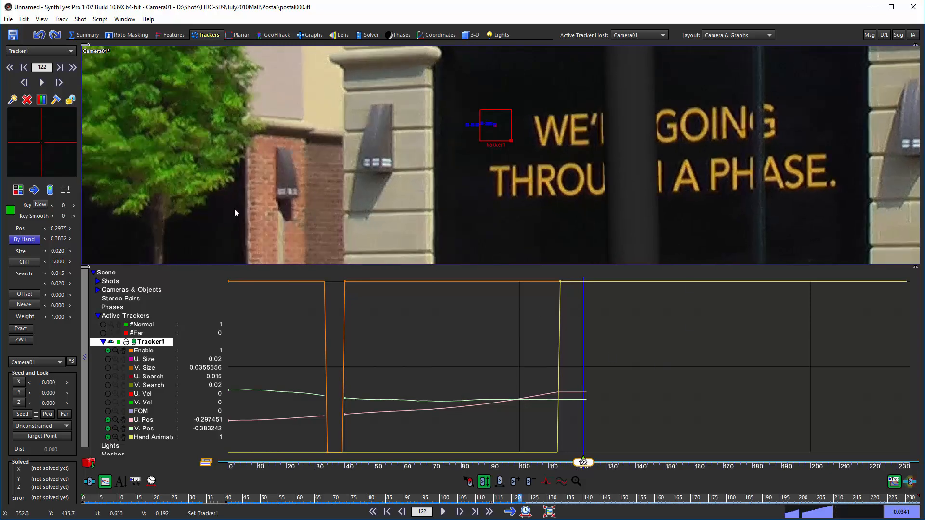
pyautogui.moveTo(519, 113)
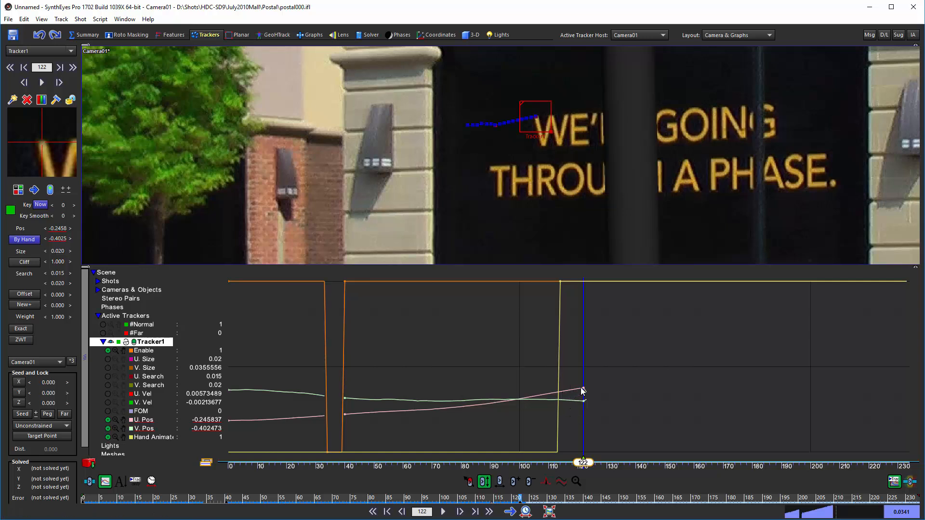
pyautogui.moveTo(574, 353)
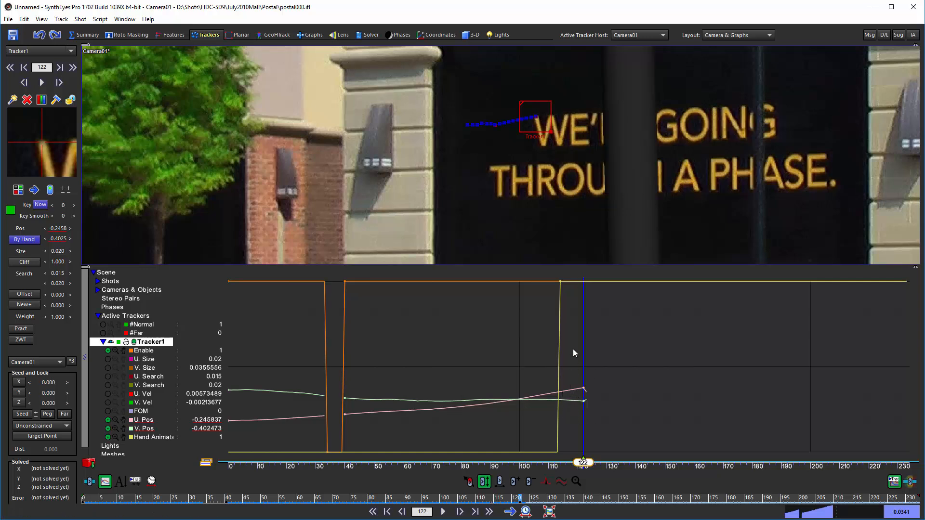
pyautogui.moveTo(560, 398)
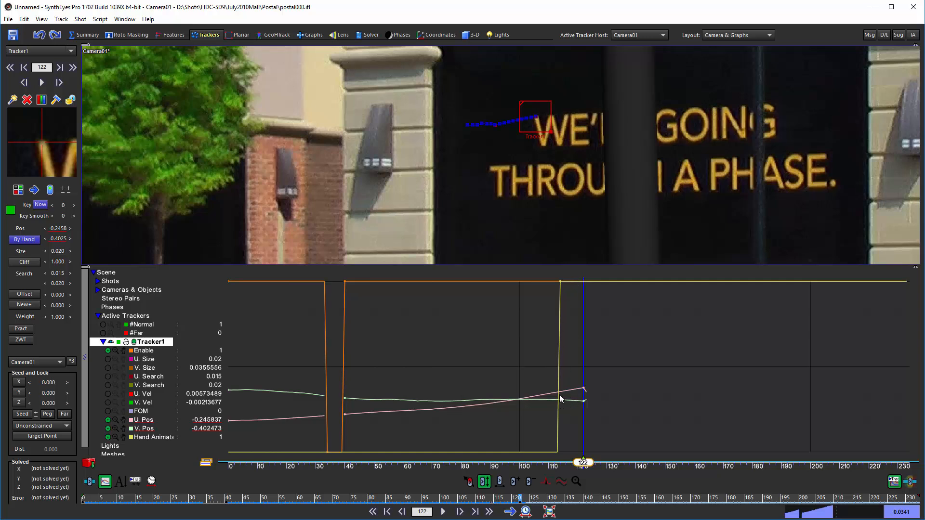
pyautogui.moveTo(268, 274)
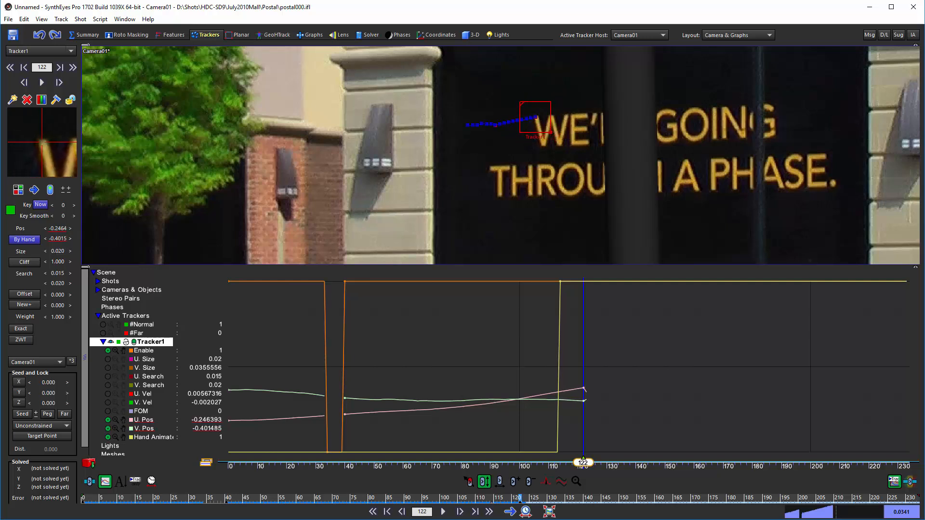
pyautogui.moveTo(588, 399)
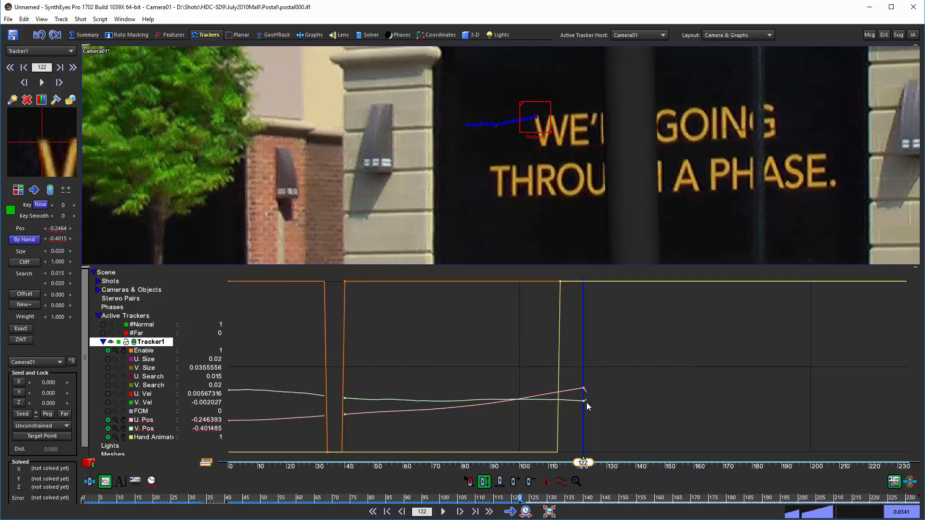
pyautogui.moveTo(449, 316)
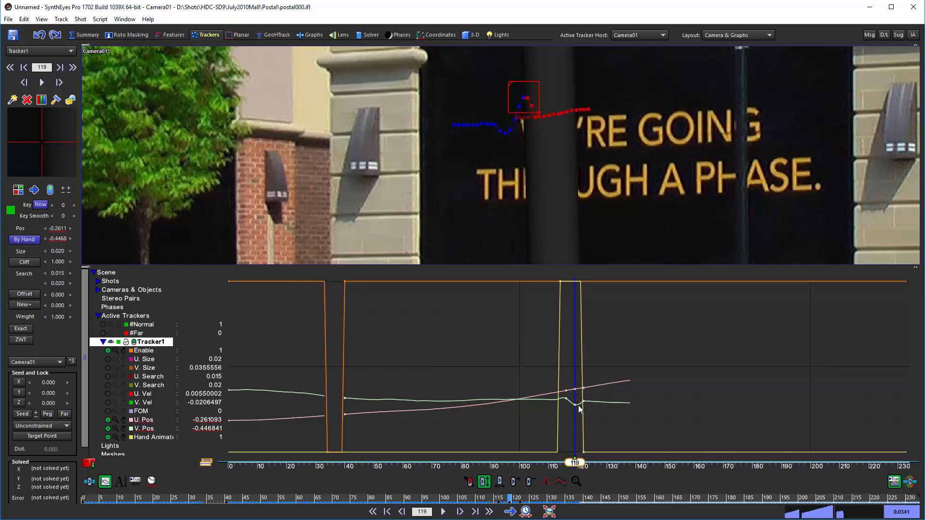
pyautogui.moveTo(569, 353)
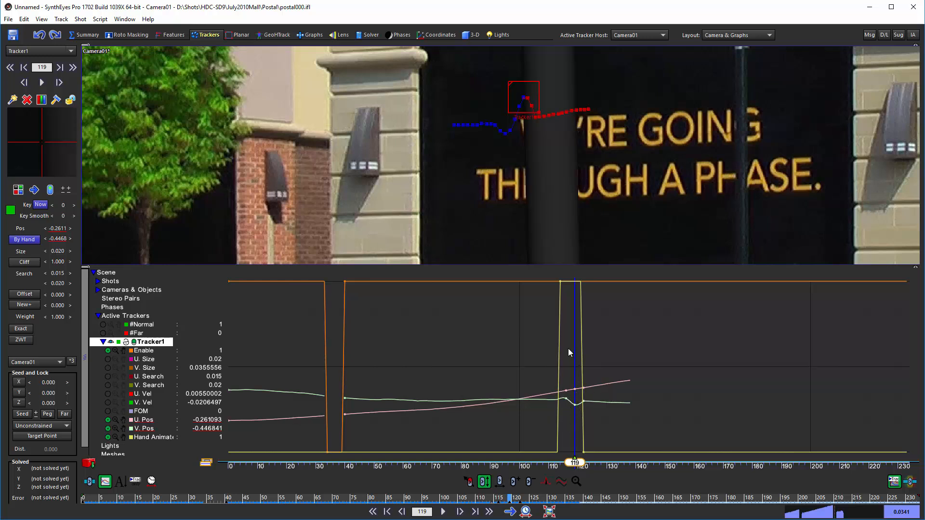
pyautogui.moveTo(604, 304)
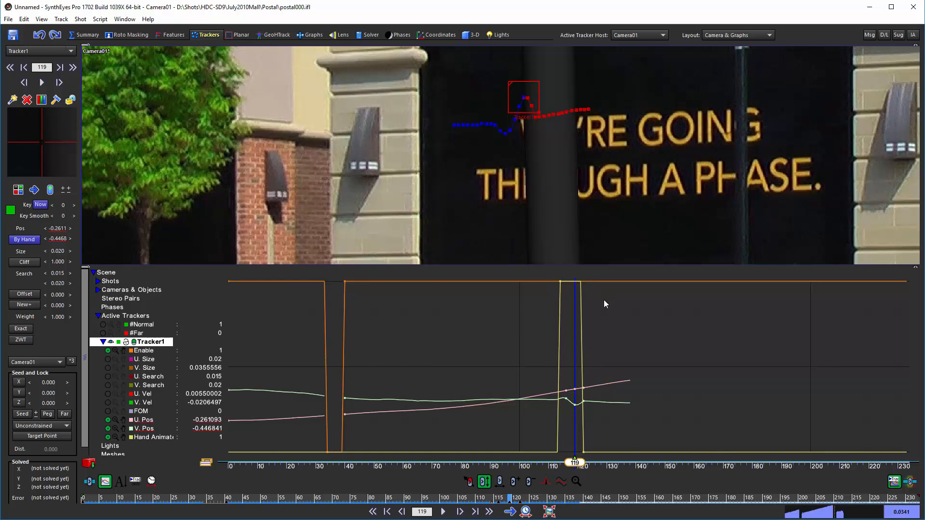
pyautogui.moveTo(546, 340)
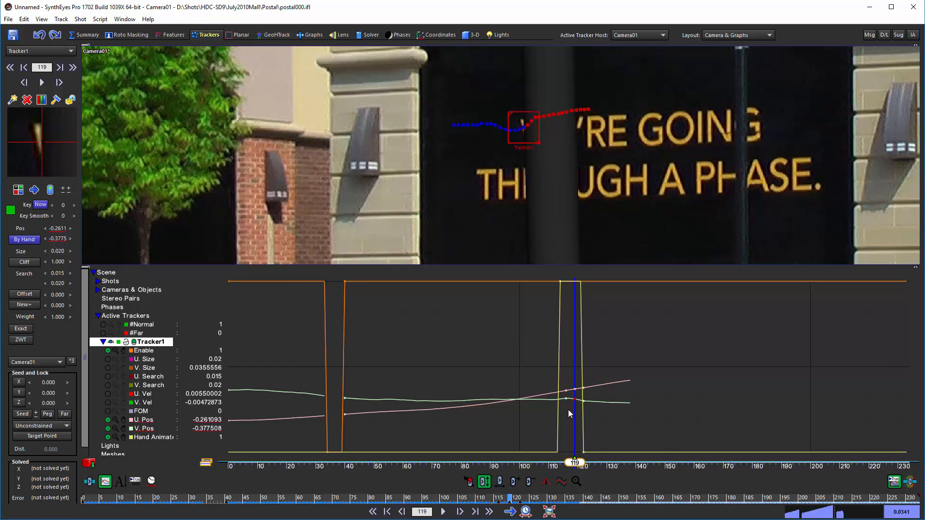
pyautogui.moveTo(565, 413)
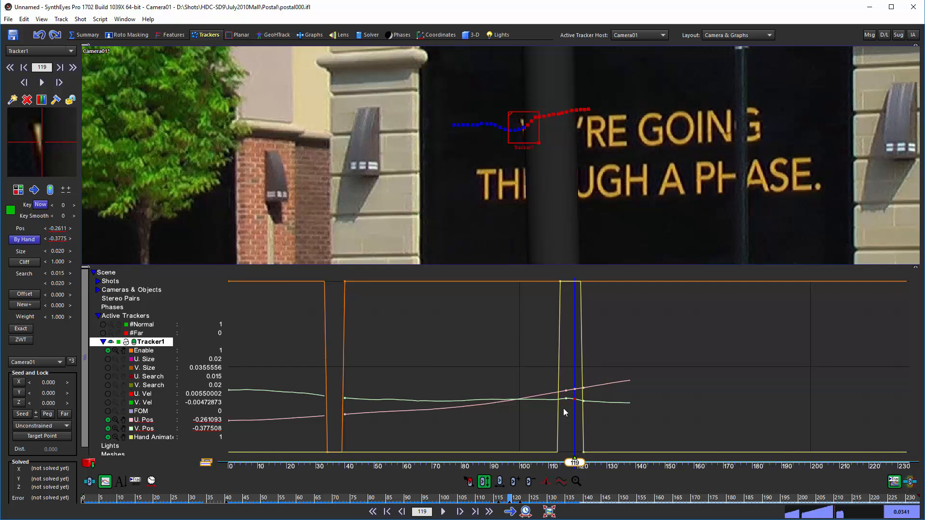
pyautogui.moveTo(528, 179)
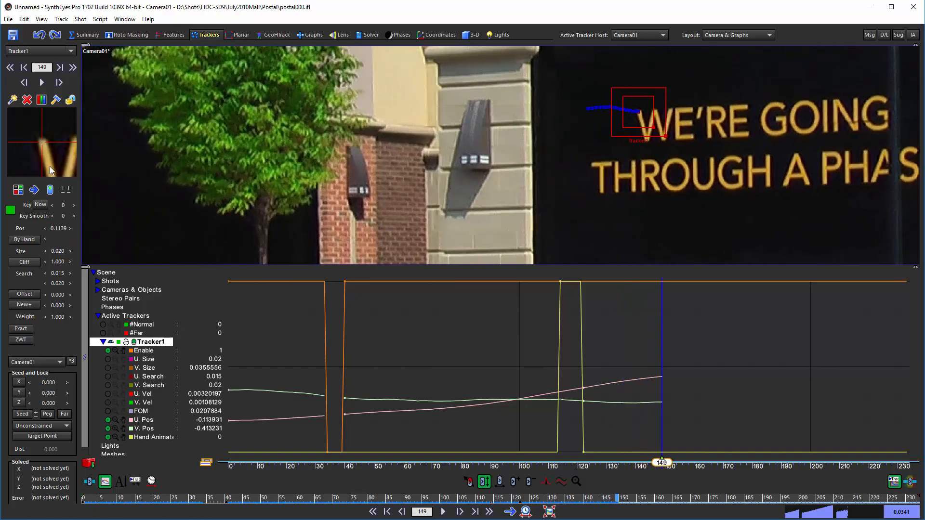
# Step: Step through the remaining occluded frames so Tracker1 continues along the W to frame 209
pyautogui.click(442, 512)
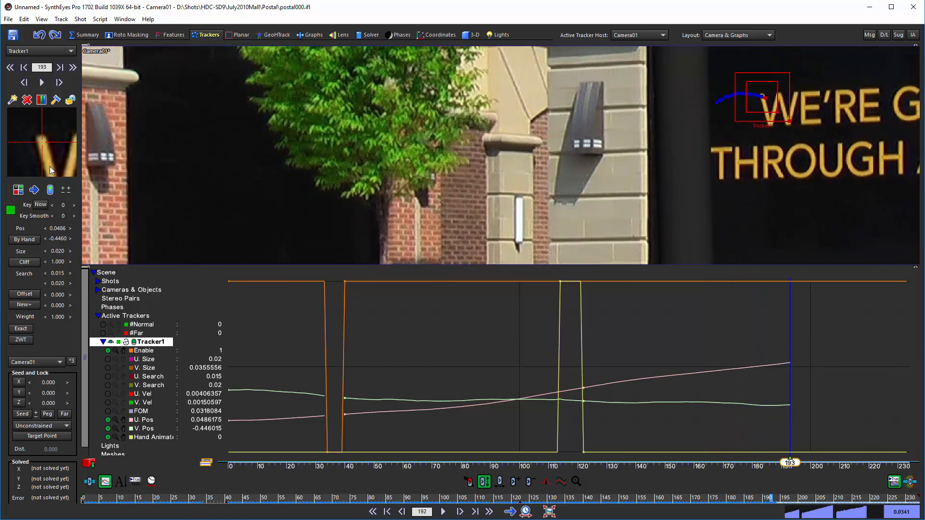
pyautogui.click(459, 511)
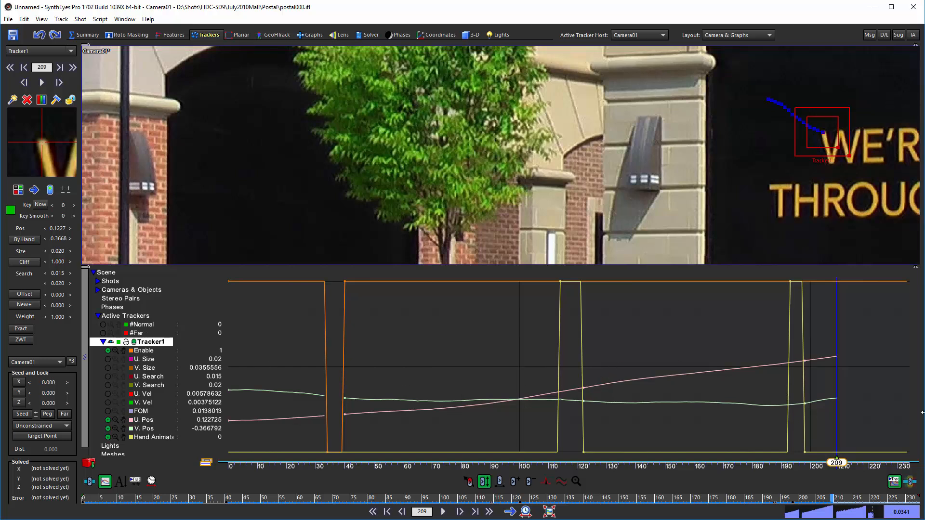
pyautogui.moveTo(599, 310)
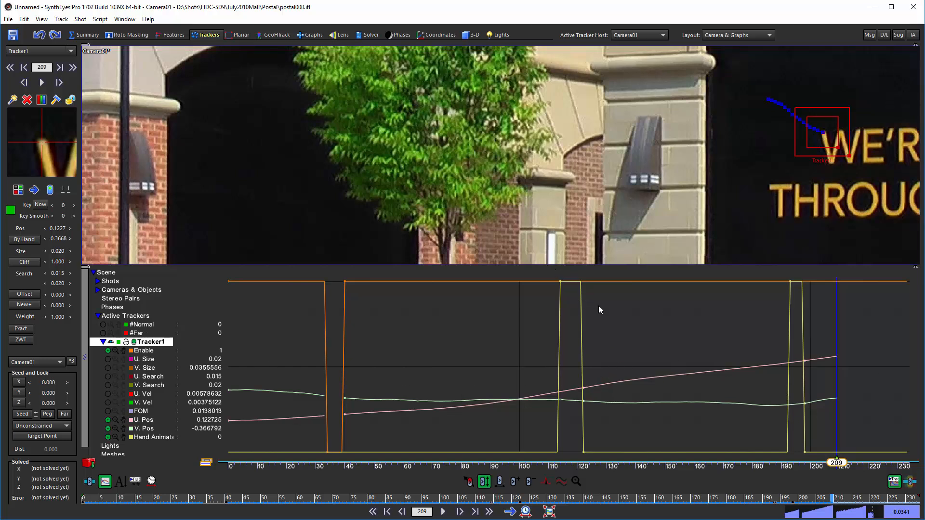
pyautogui.moveTo(815, 323)
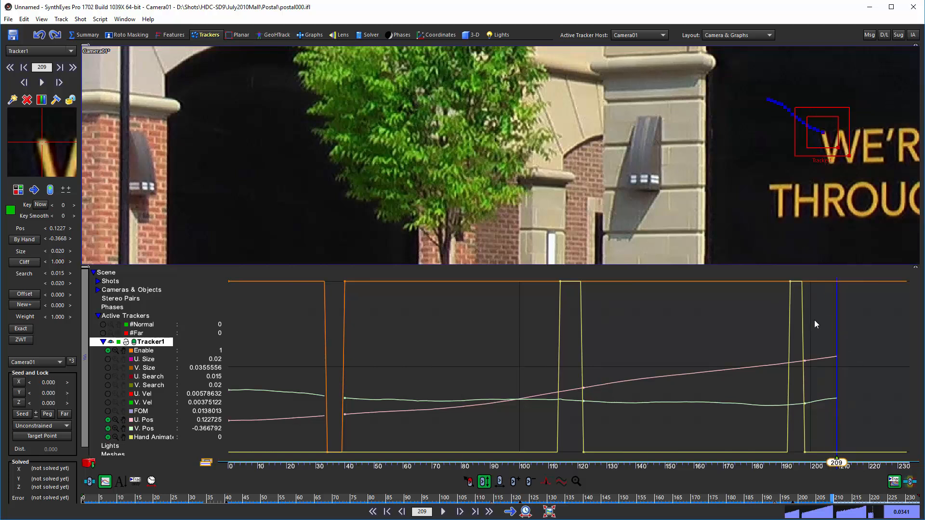
pyautogui.moveTo(619, 463)
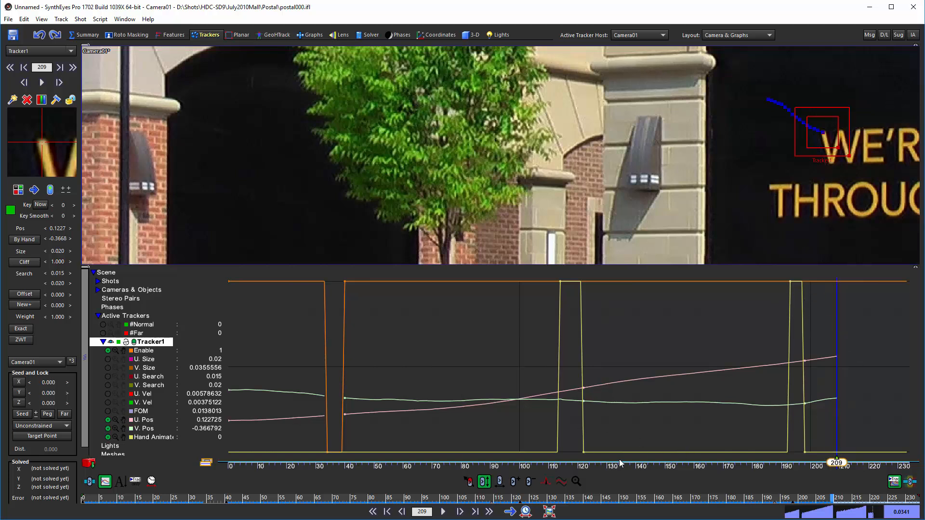
pyautogui.moveTo(570, 467)
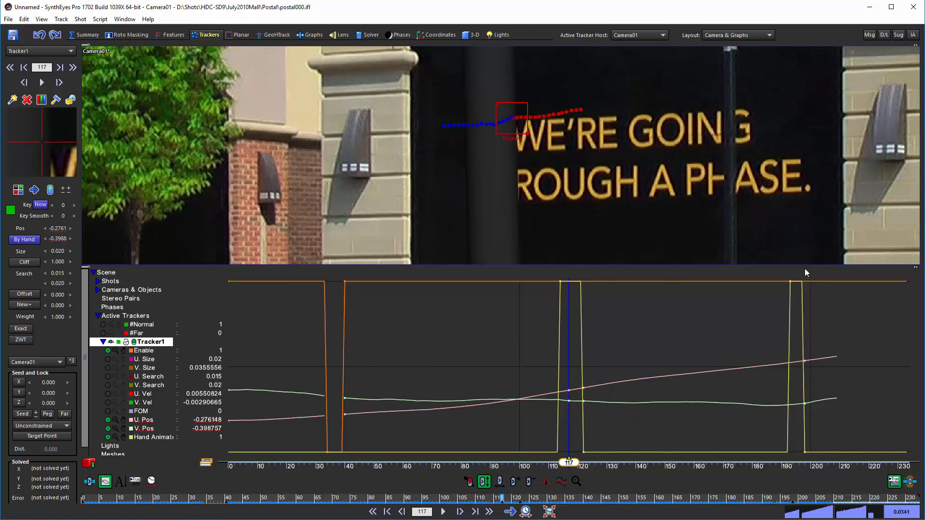
pyautogui.moveTo(813, 350)
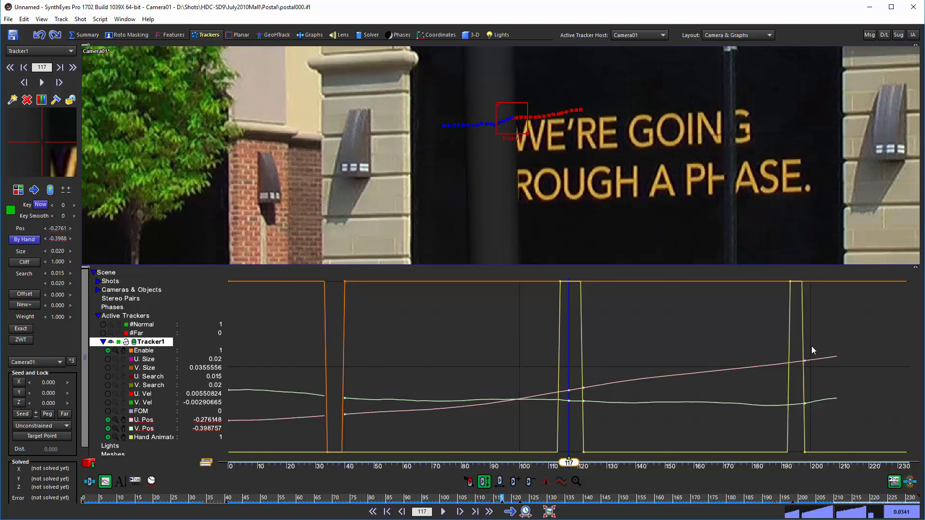
pyautogui.moveTo(352, 448)
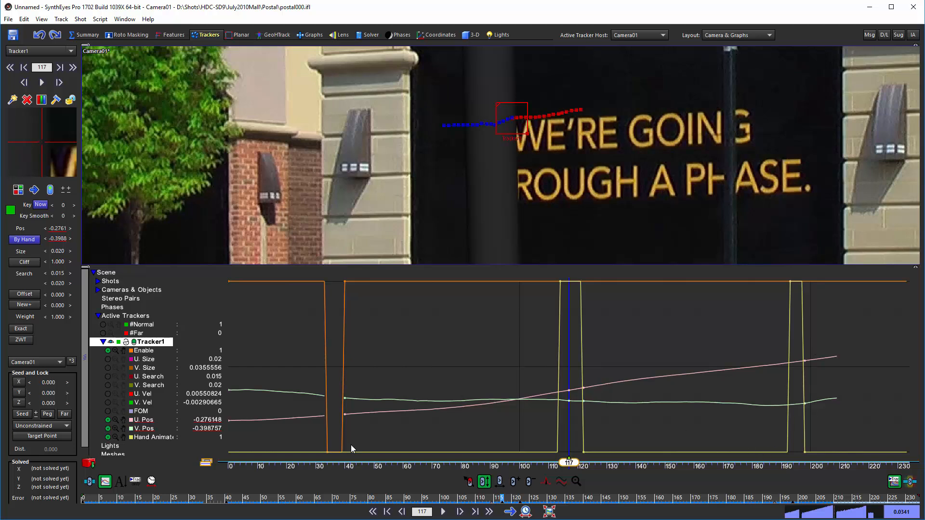
pyautogui.moveTo(502, 314)
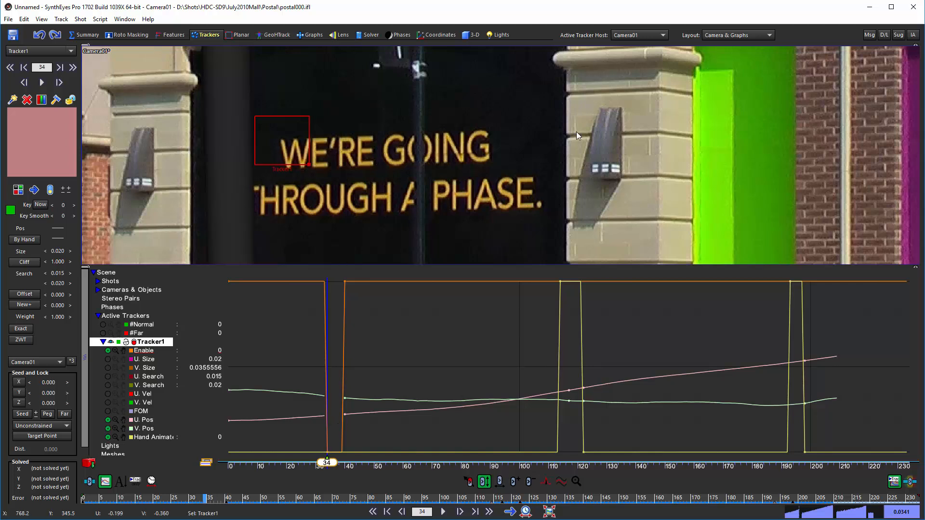
pyautogui.moveTo(313, 468)
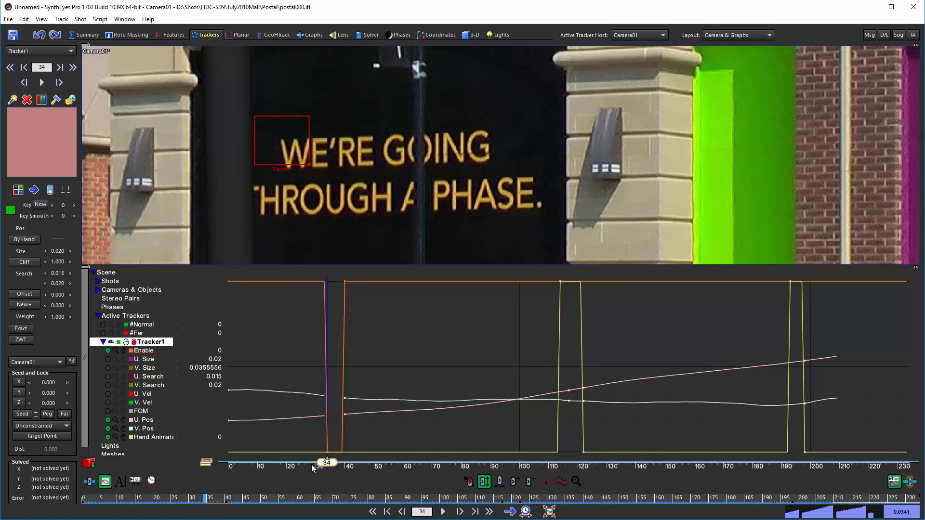
pyautogui.moveTo(301, 476)
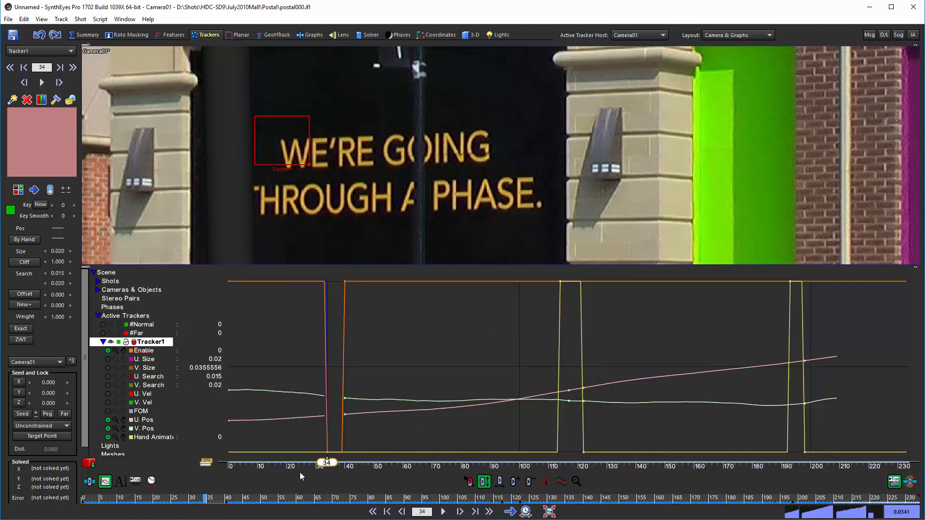
pyautogui.moveTo(323, 472)
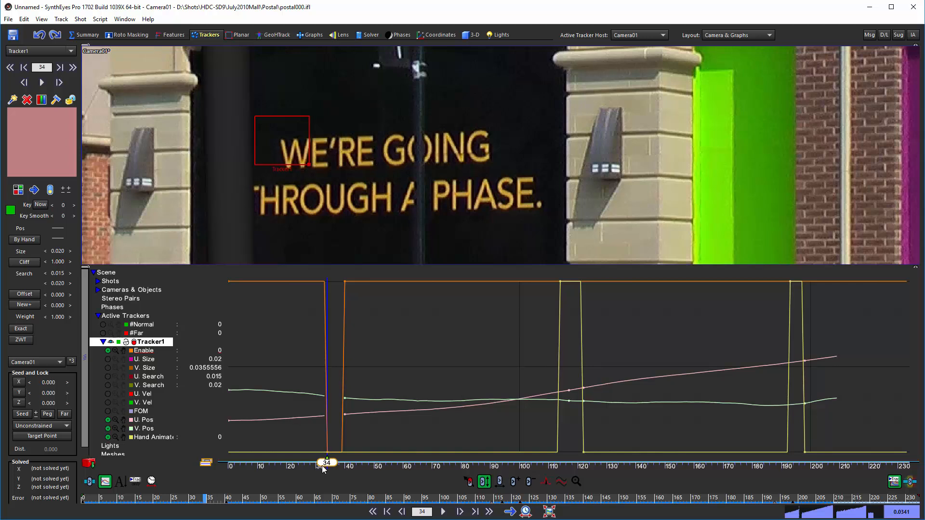
pyautogui.moveTo(341, 289)
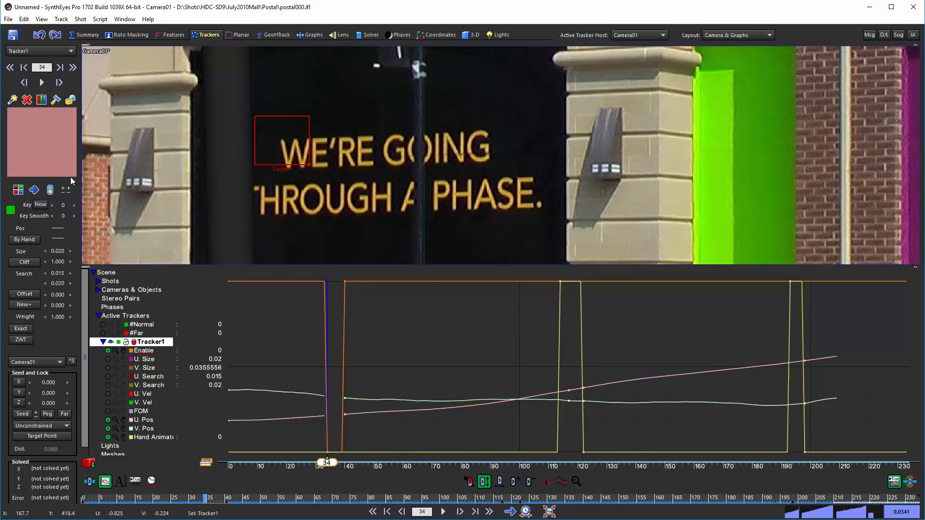
pyautogui.moveTo(25, 240)
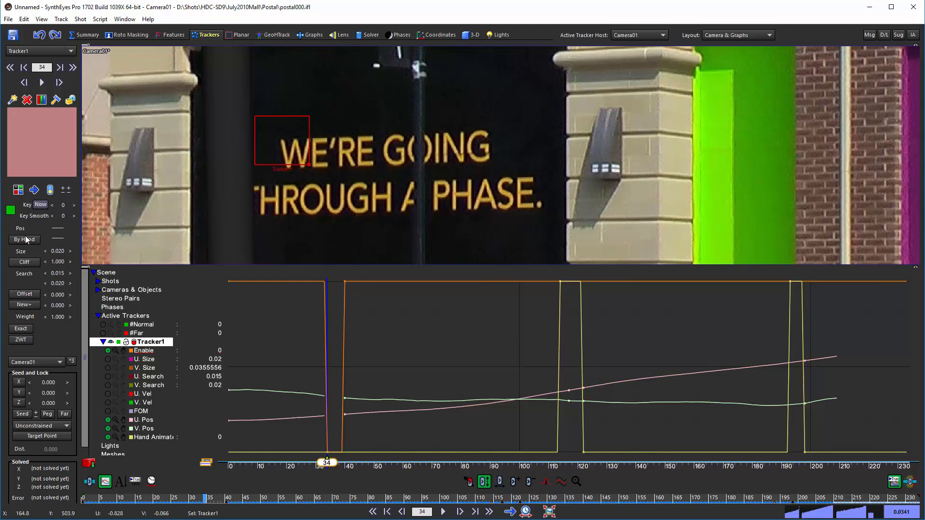
# Step: Turn on By Hand for Tracker1 at frame 34 to keep it enabled across the first pole gap
pyautogui.click(24, 240)
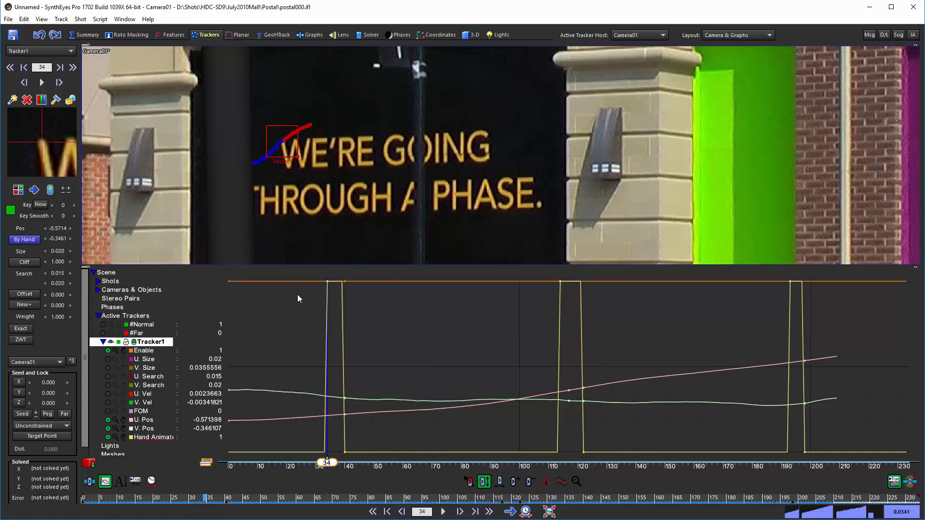
pyautogui.moveTo(341, 449)
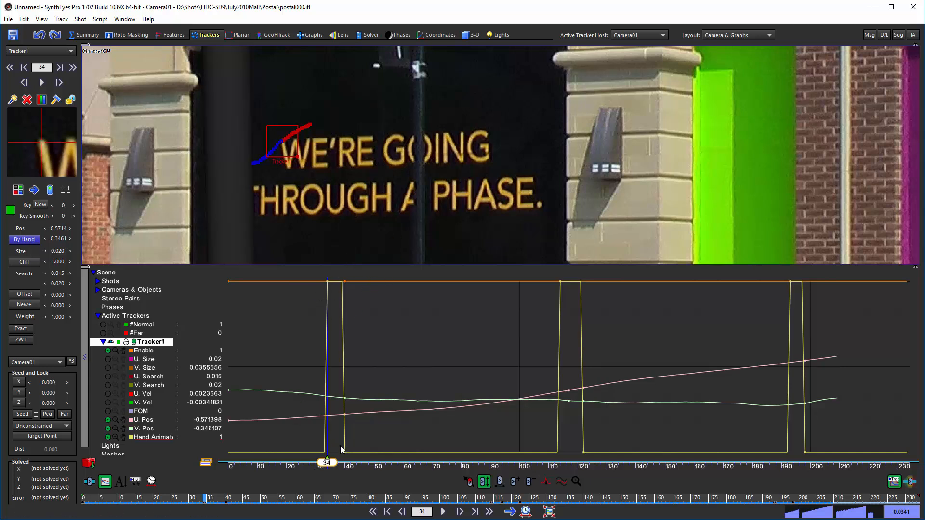
pyautogui.moveTo(332, 290)
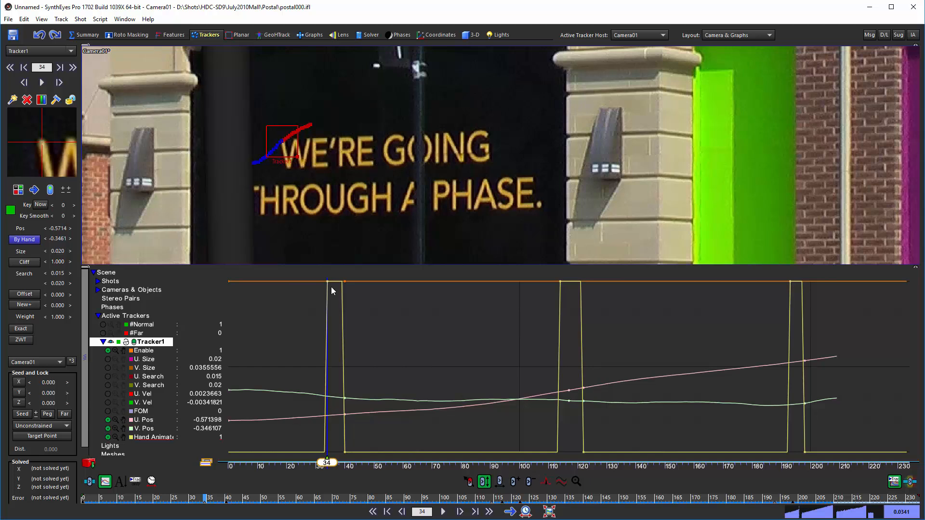
pyautogui.moveTo(338, 396)
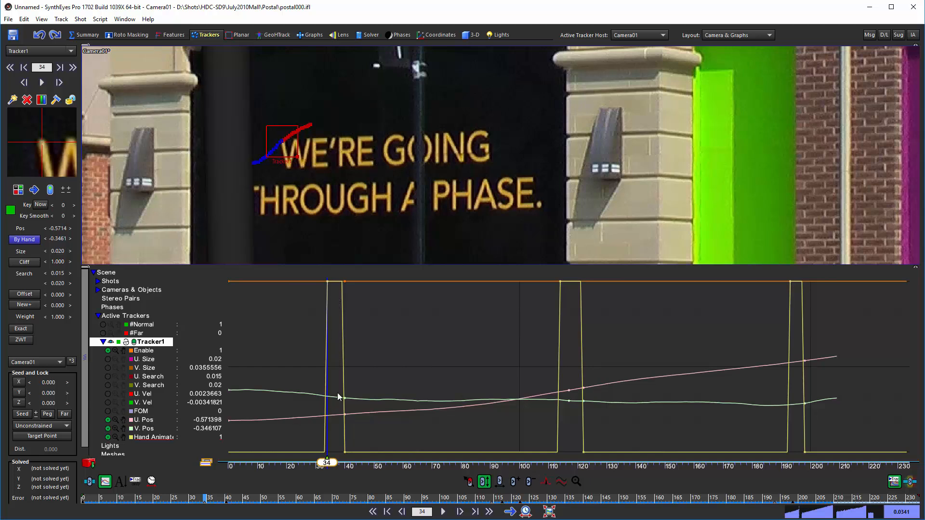
pyautogui.moveTo(334, 403)
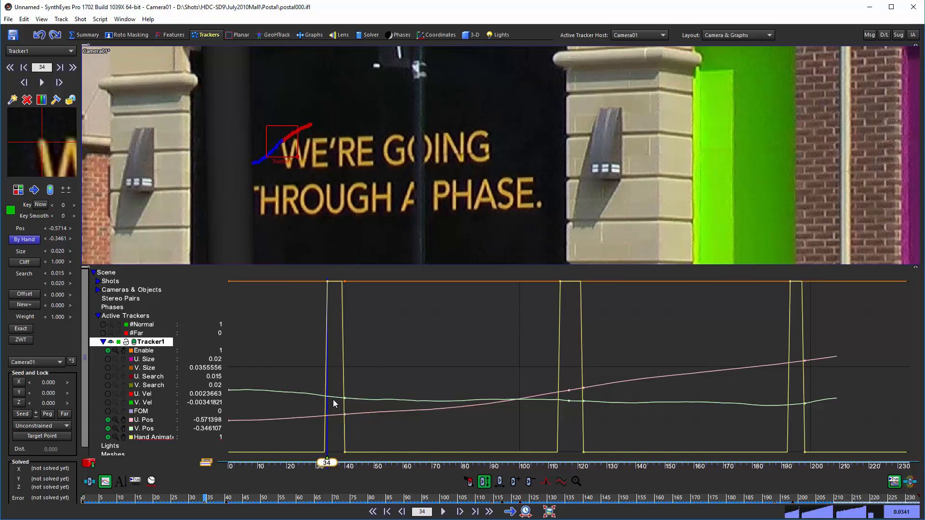
pyautogui.moveTo(336, 469)
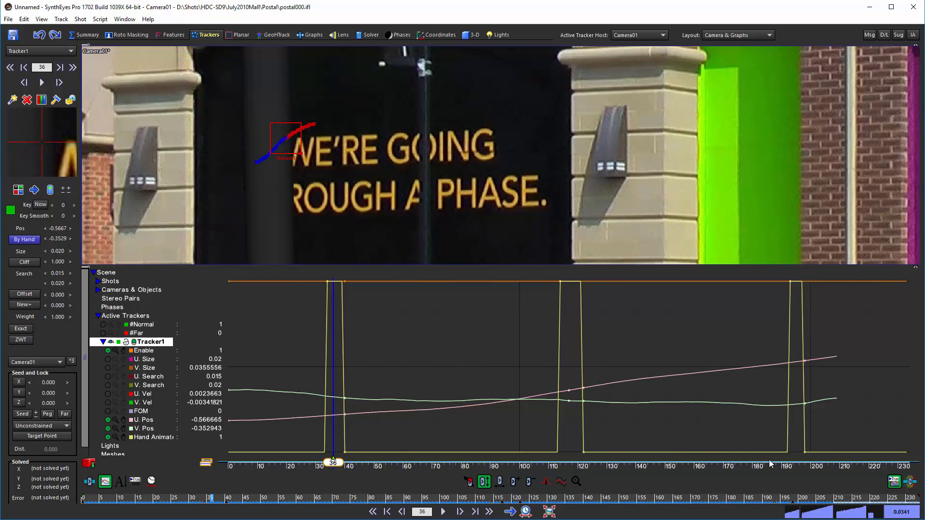
pyautogui.moveTo(863, 439)
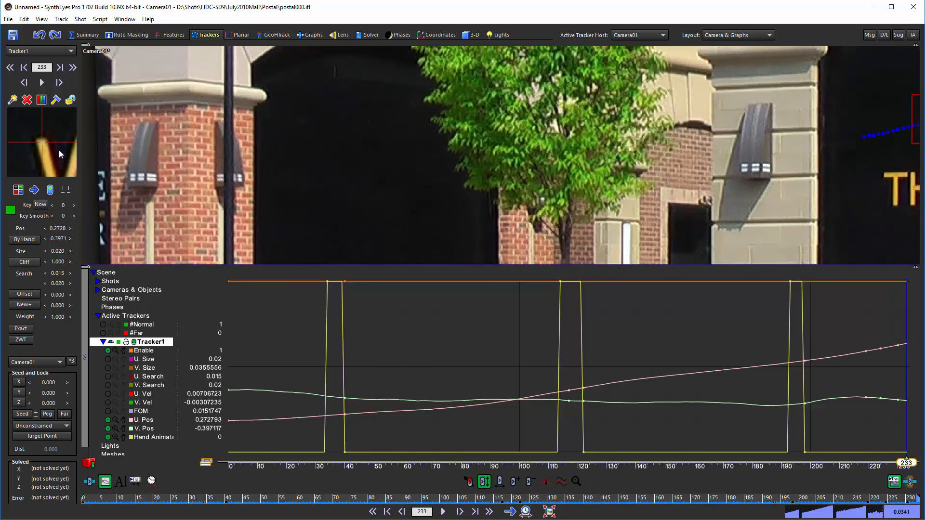
pyautogui.moveTo(859, 458)
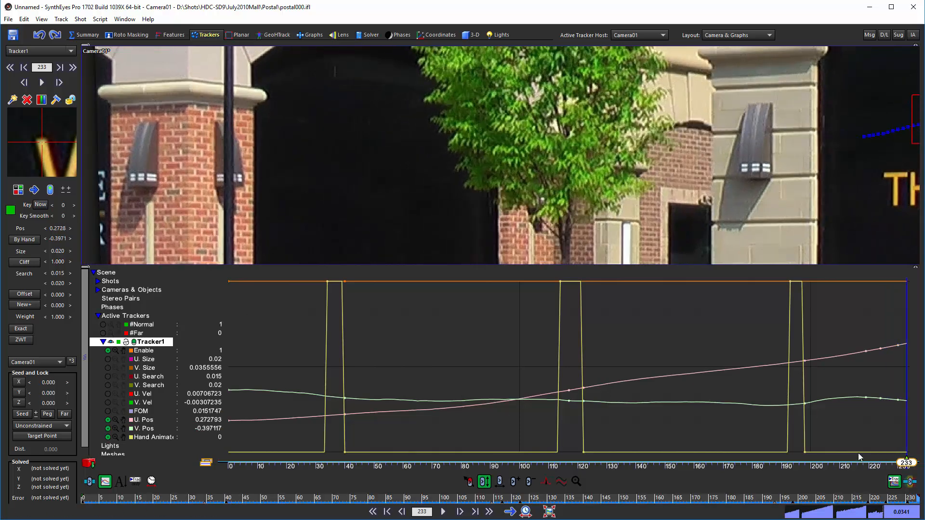
# Step: Set the current frame to 214 using the graph editor's time bar
pyautogui.click(851, 463)
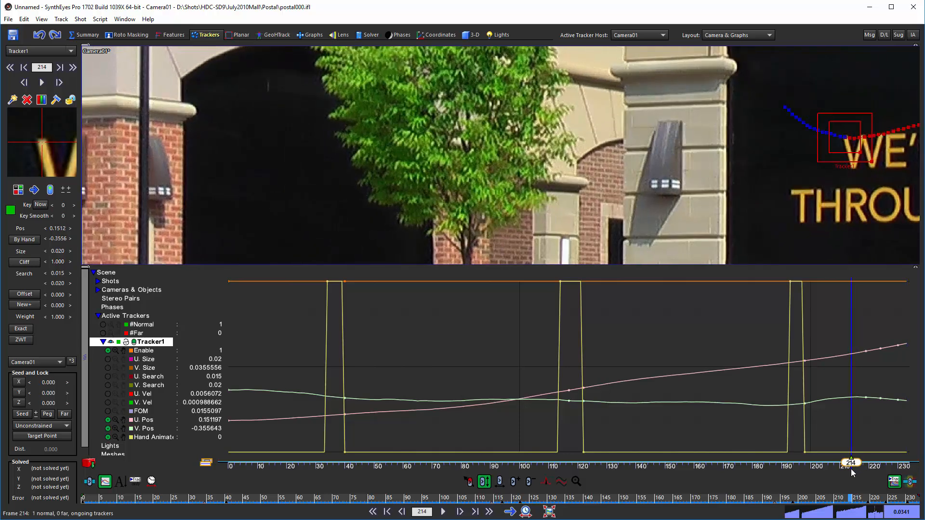
pyautogui.moveTo(874, 443)
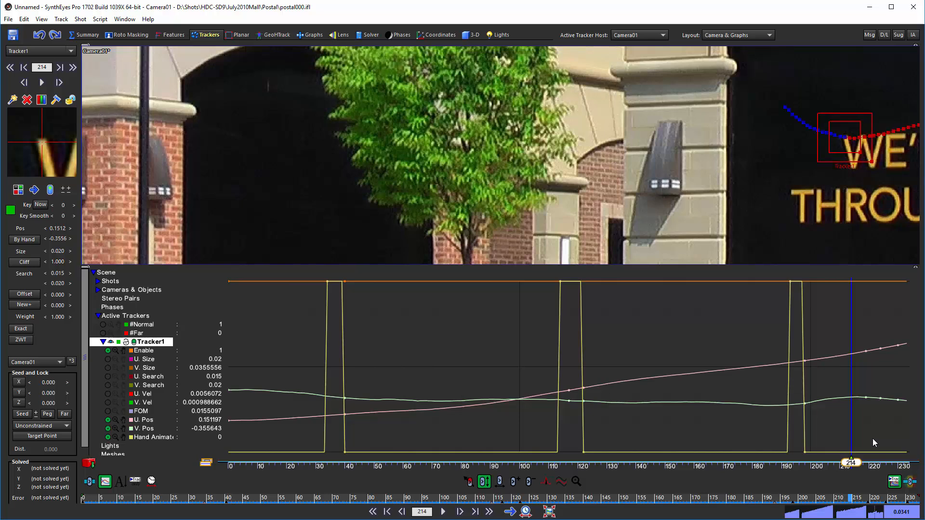
pyautogui.moveTo(865, 379)
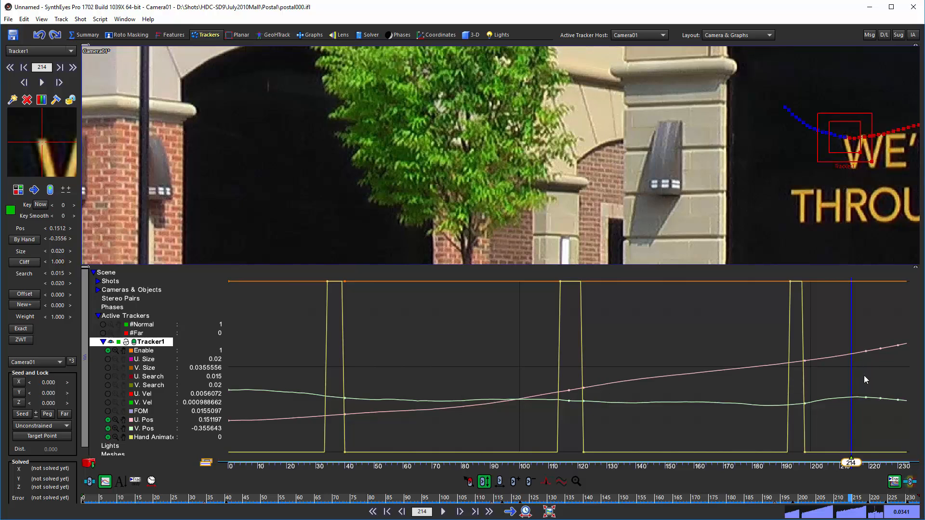
pyautogui.moveTo(867, 417)
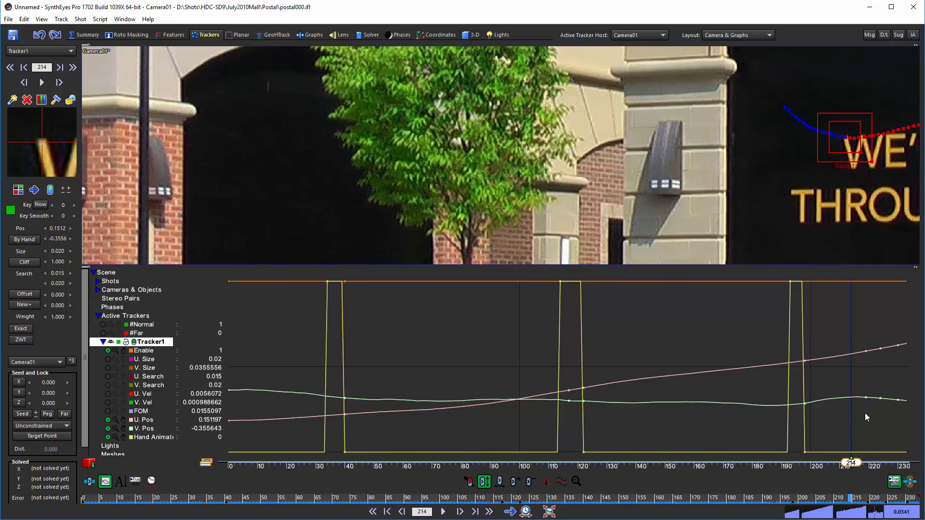
pyautogui.moveTo(465, 317)
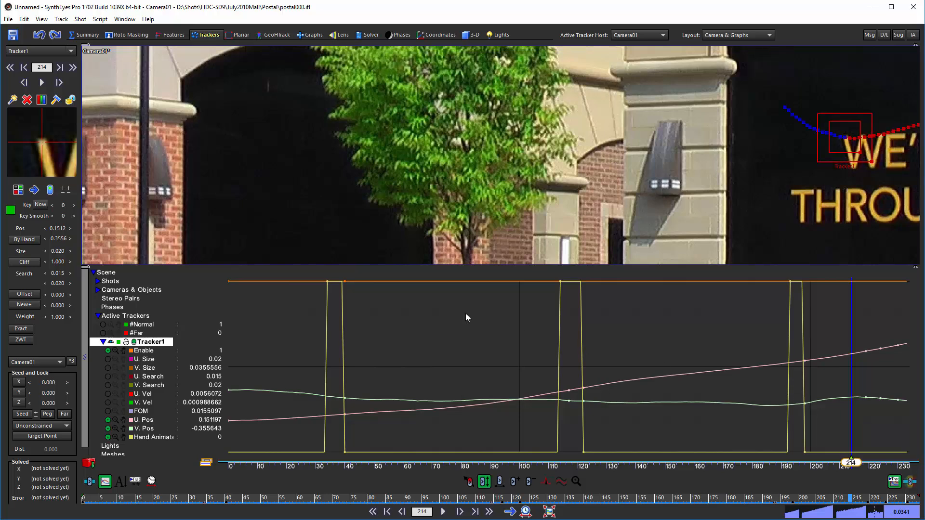
pyautogui.moveTo(904, 452)
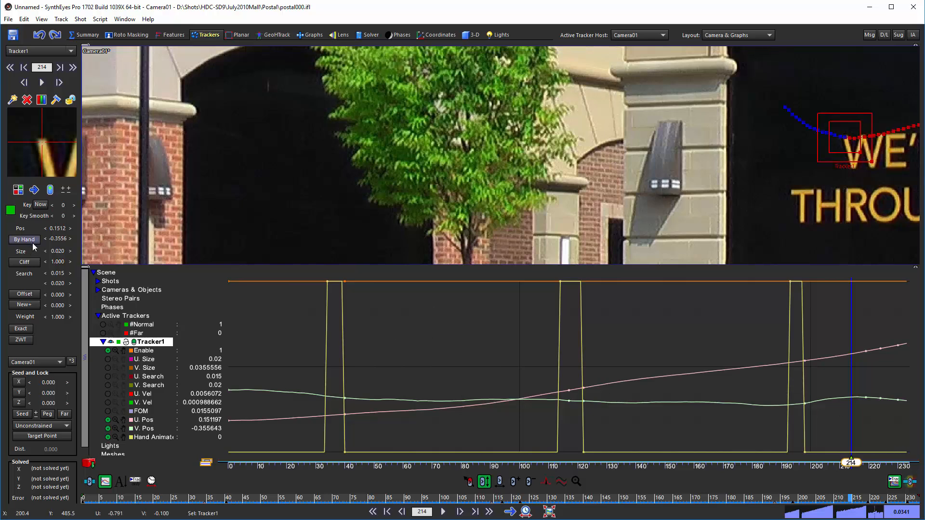
# Step: Turn on By Hand for Tracker1 at frame 214, adding a hand-animated key near the end
pyautogui.click(24, 239)
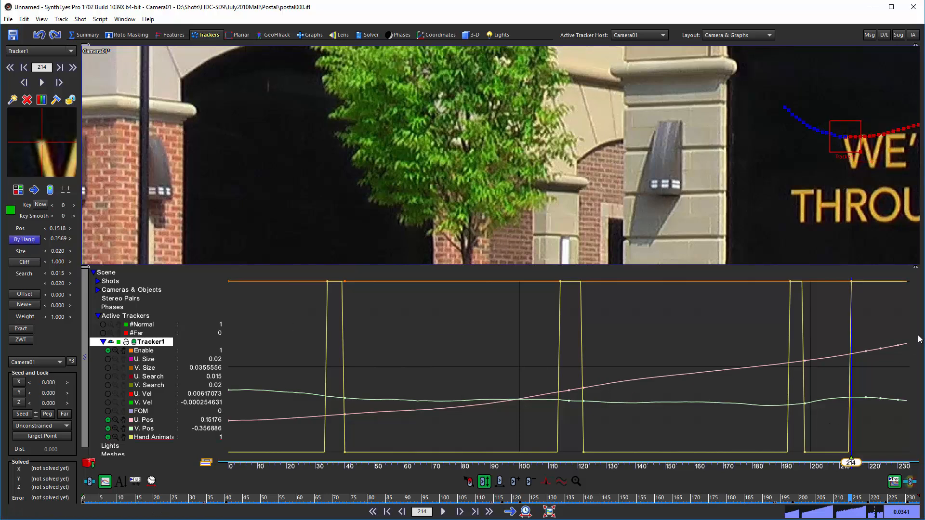
pyautogui.moveTo(875, 357)
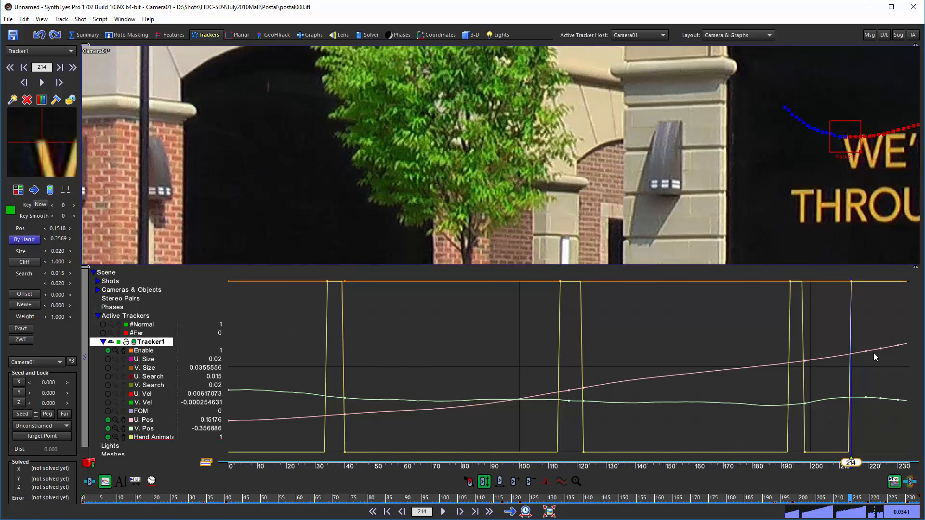
pyautogui.moveTo(869, 406)
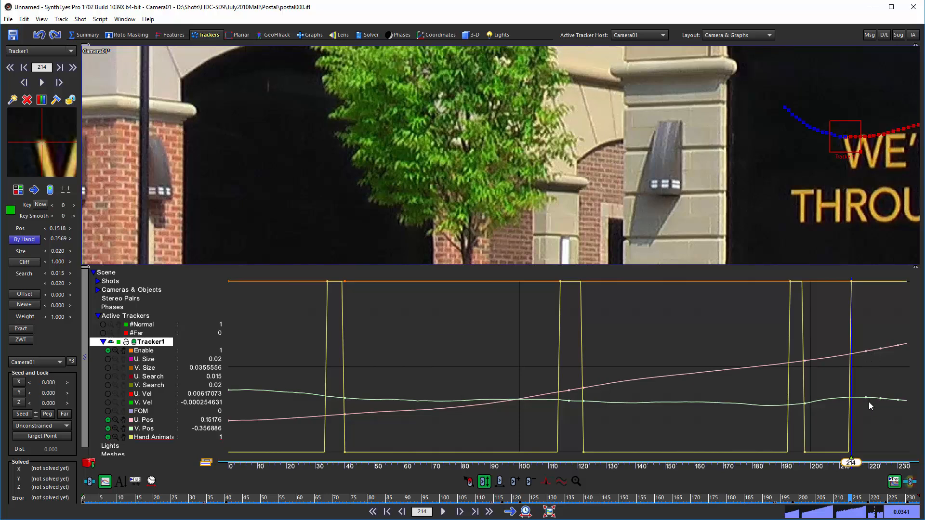
pyautogui.moveTo(881, 290)
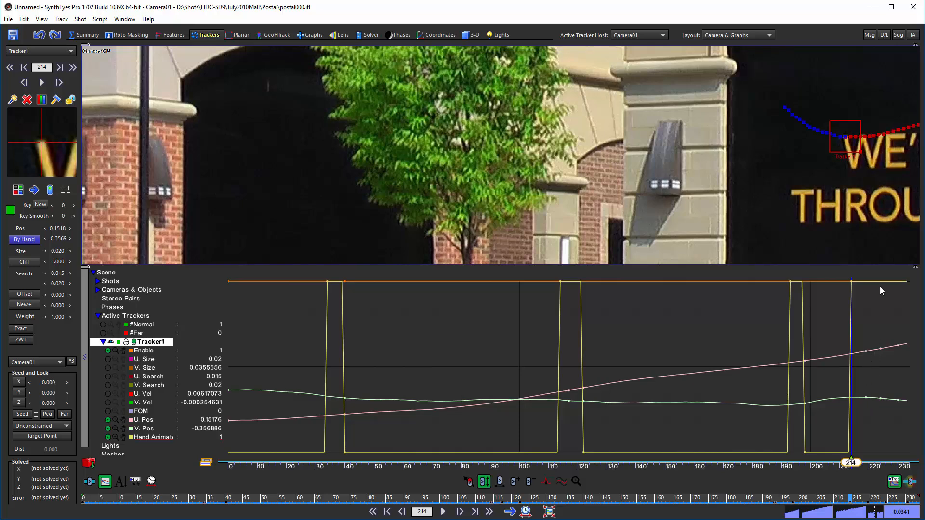
pyautogui.moveTo(681, 311)
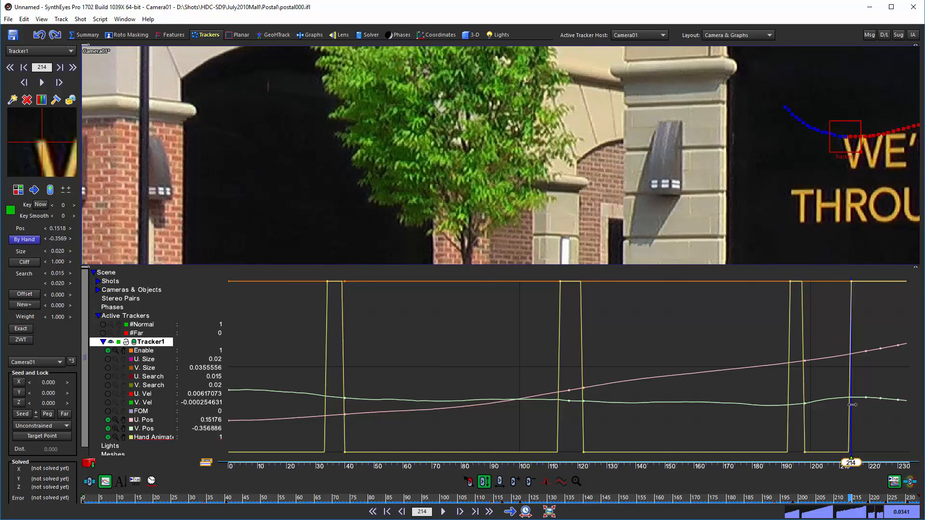
pyautogui.moveTo(893, 298)
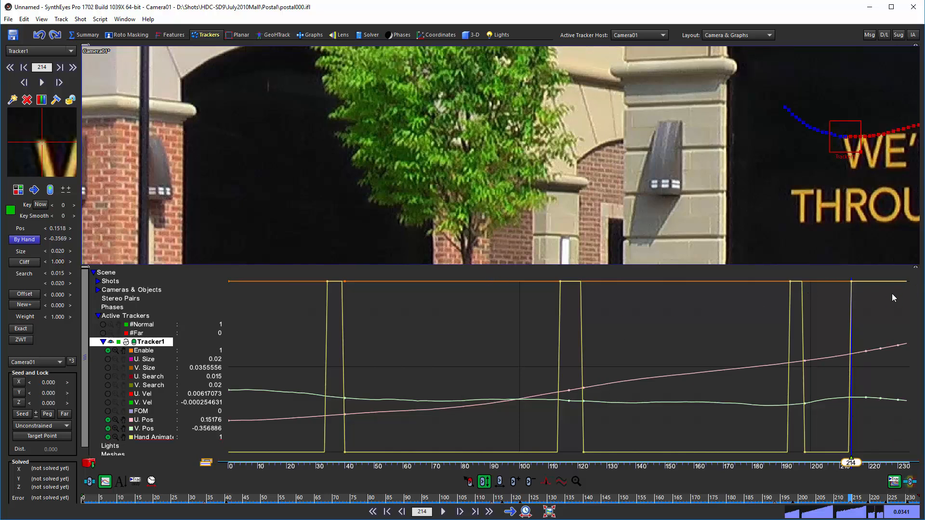
pyautogui.moveTo(869, 284)
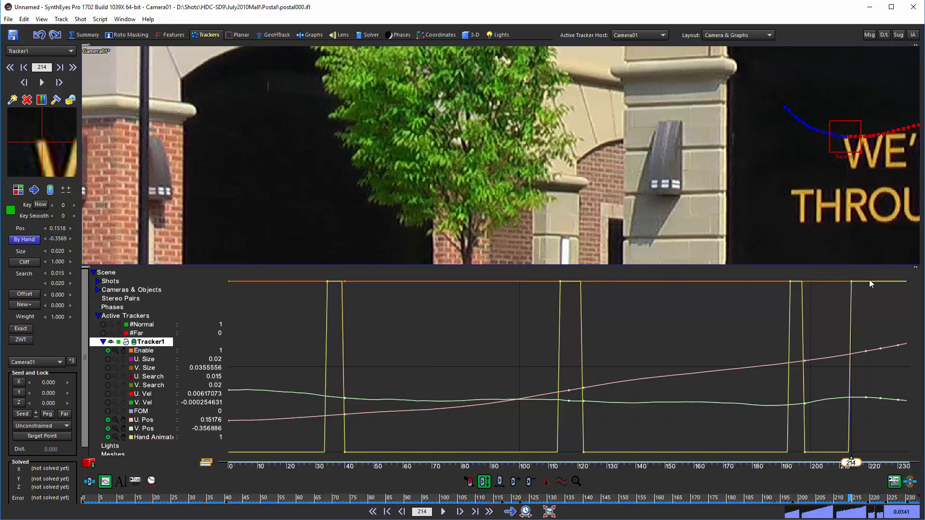
pyautogui.moveTo(901, 399)
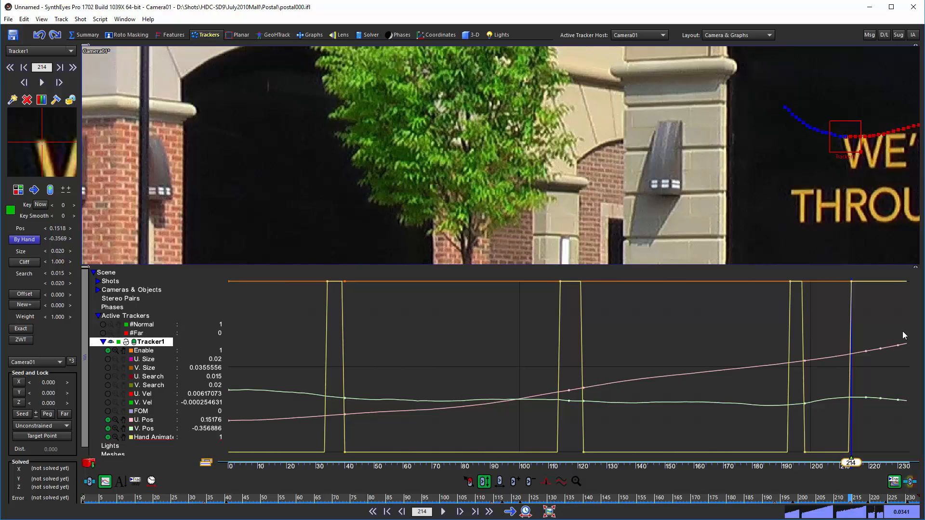
pyautogui.moveTo(849, 449)
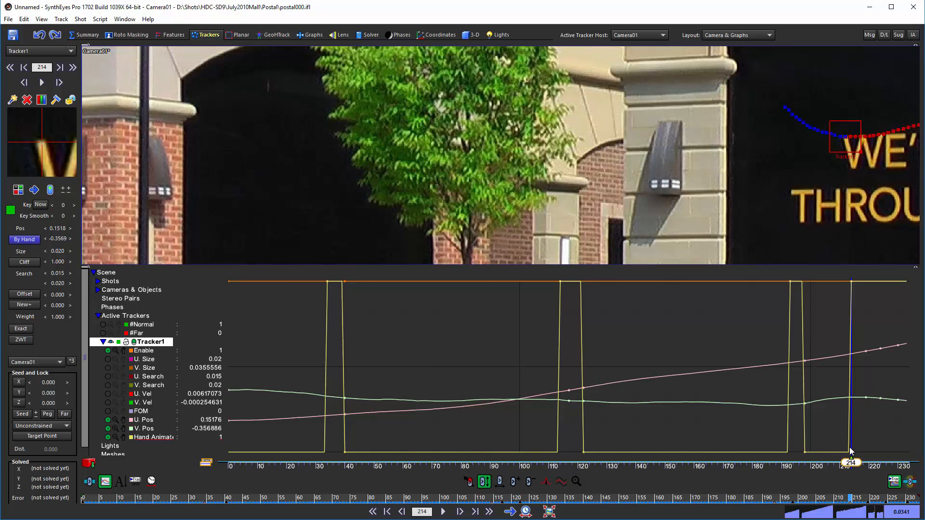
pyautogui.moveTo(867, 438)
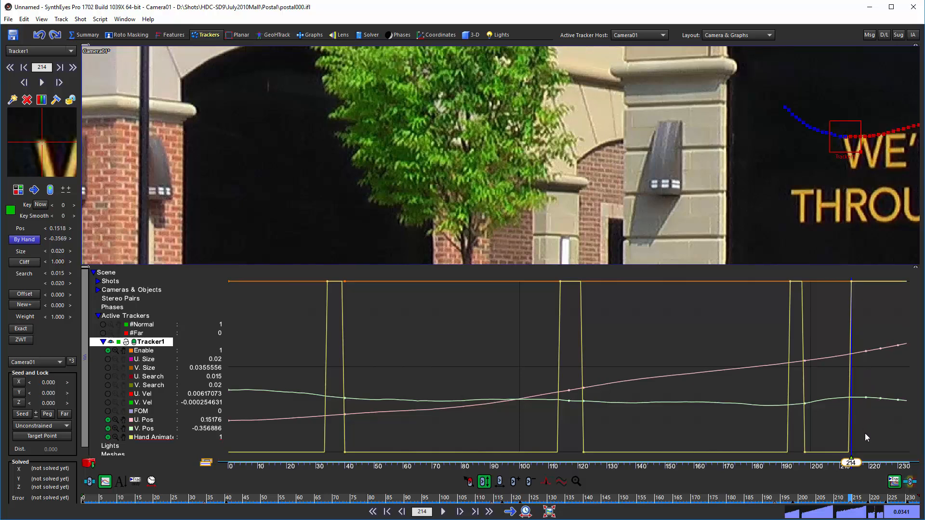
pyautogui.moveTo(887, 452)
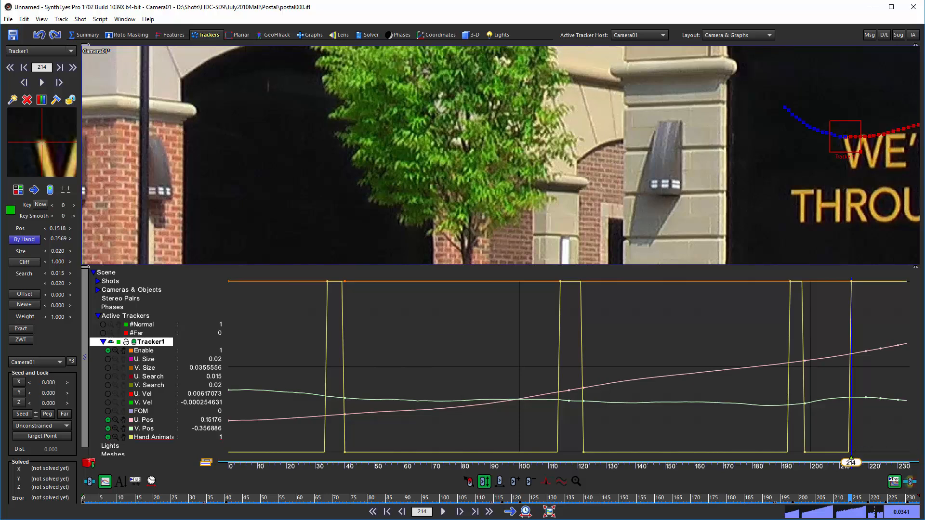
pyautogui.moveTo(877, 356)
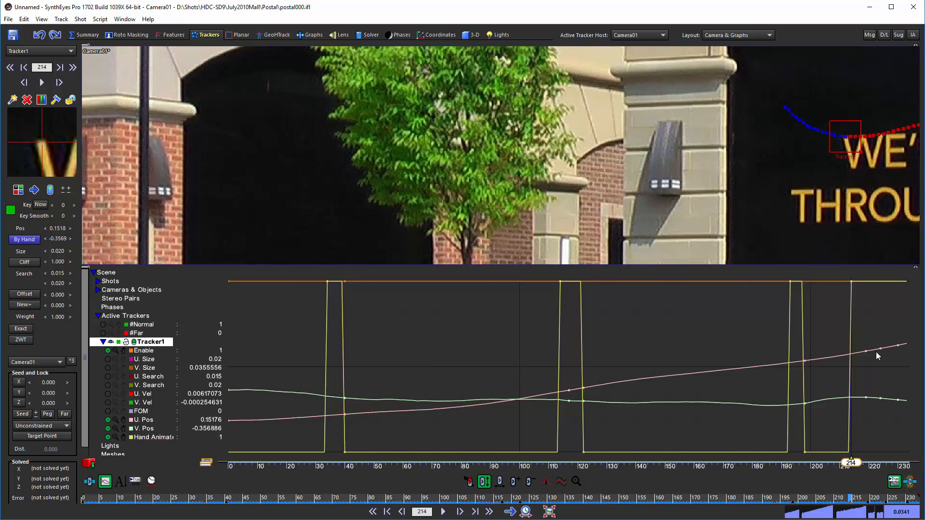
pyautogui.moveTo(882, 366)
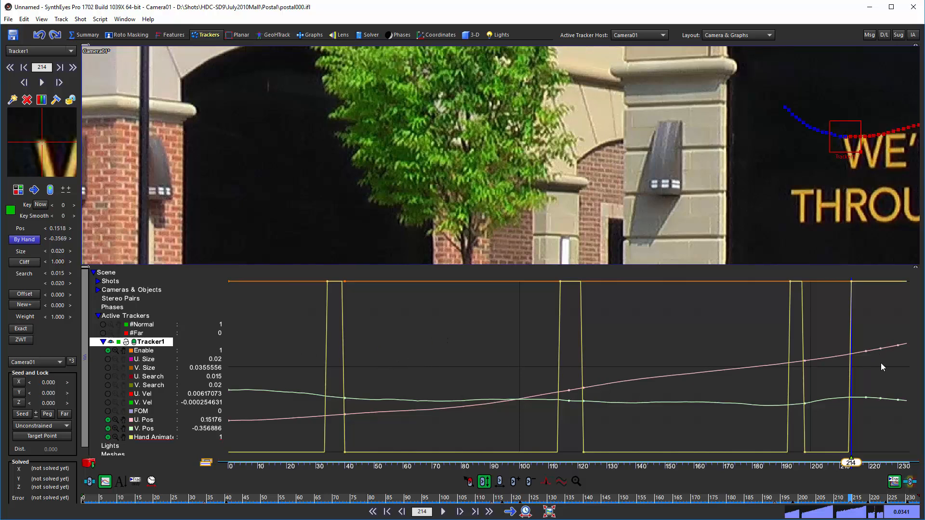
pyautogui.moveTo(882, 352)
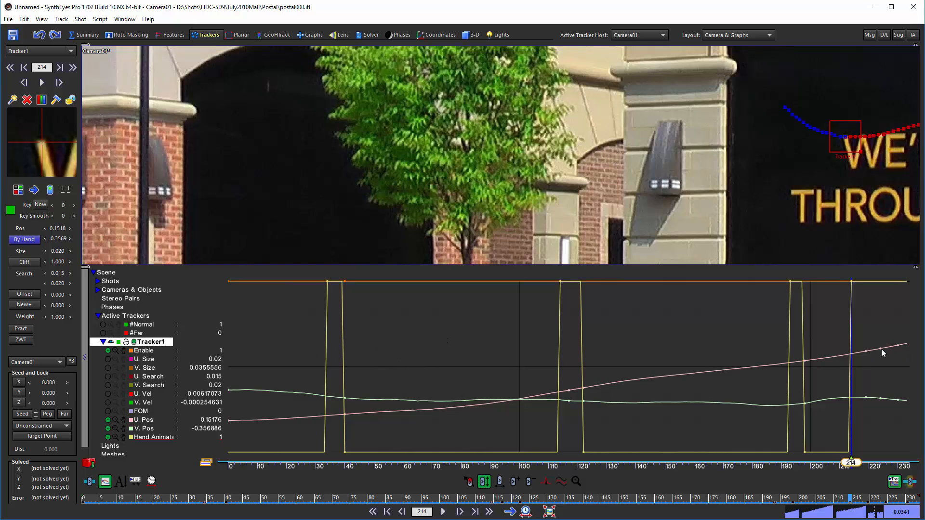
pyautogui.moveTo(684, 496)
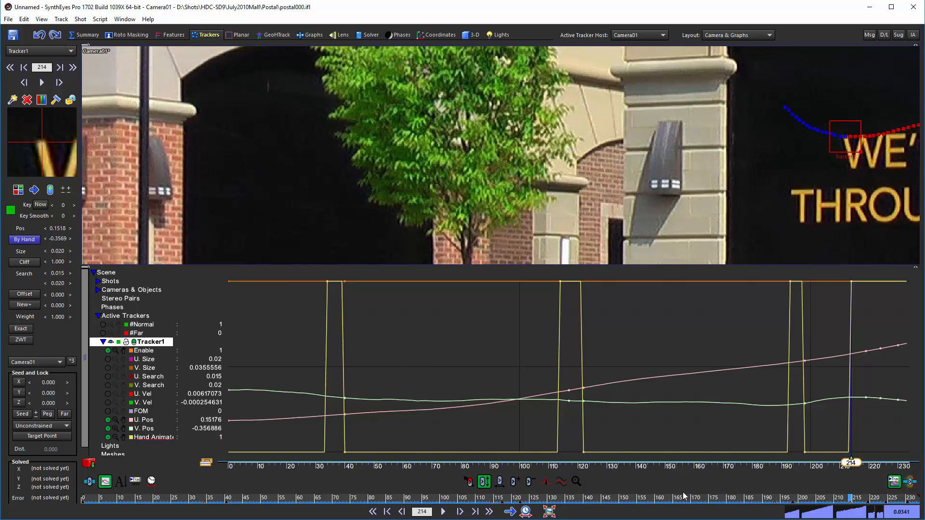
pyautogui.moveTo(880, 375)
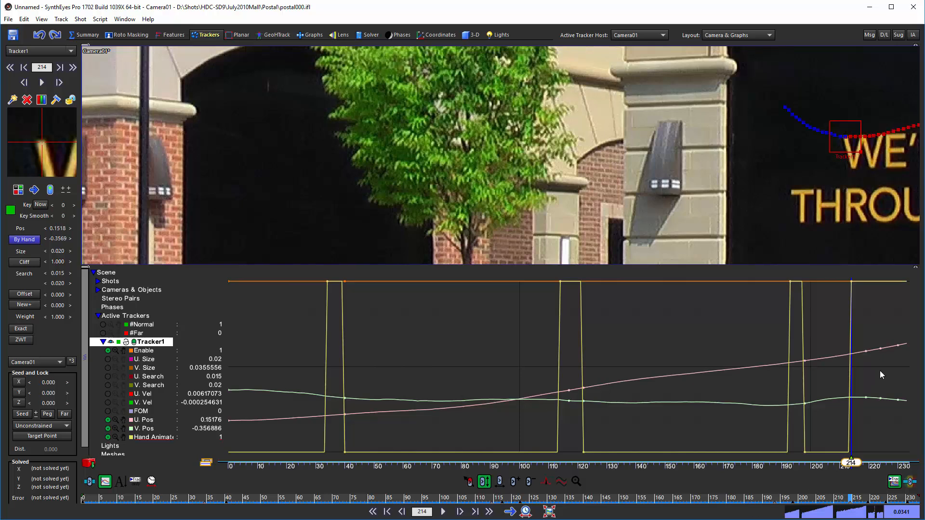
pyautogui.moveTo(840, 446)
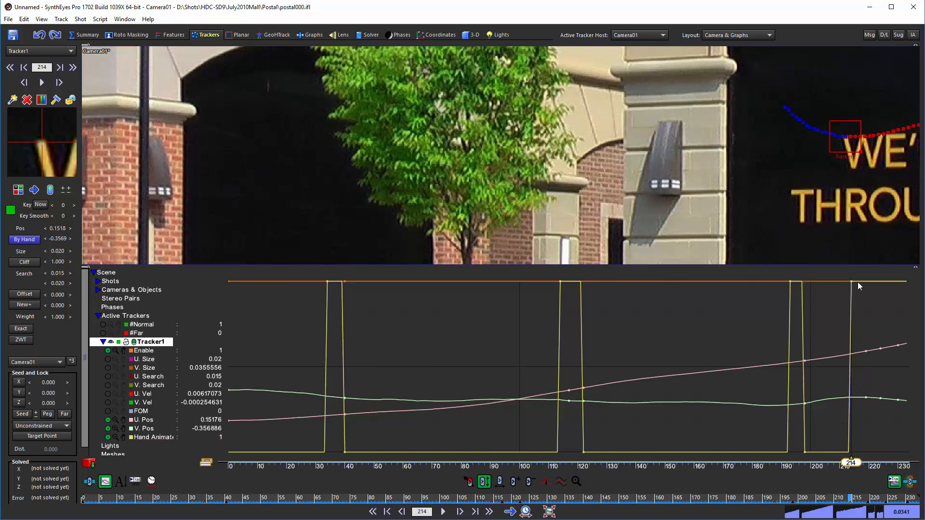
pyautogui.moveTo(901, 288)
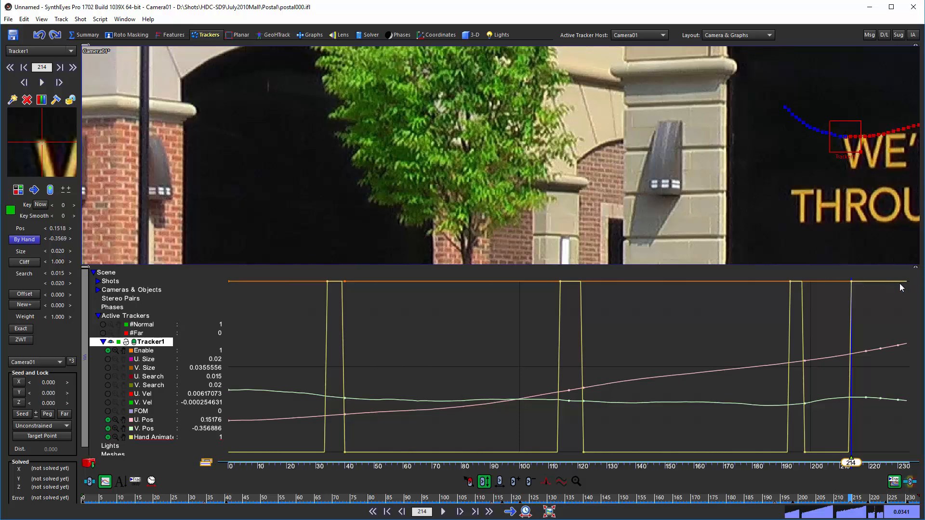
pyautogui.moveTo(833, 426)
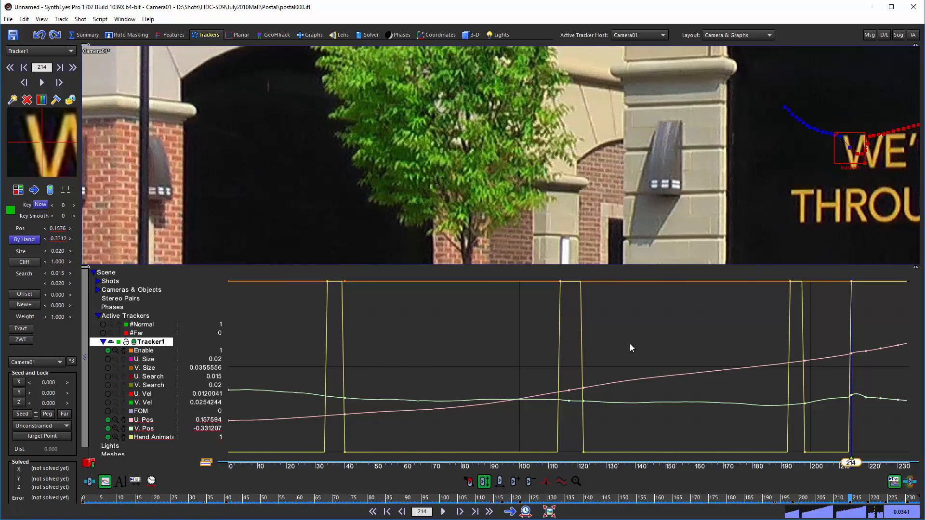
pyautogui.moveTo(865, 389)
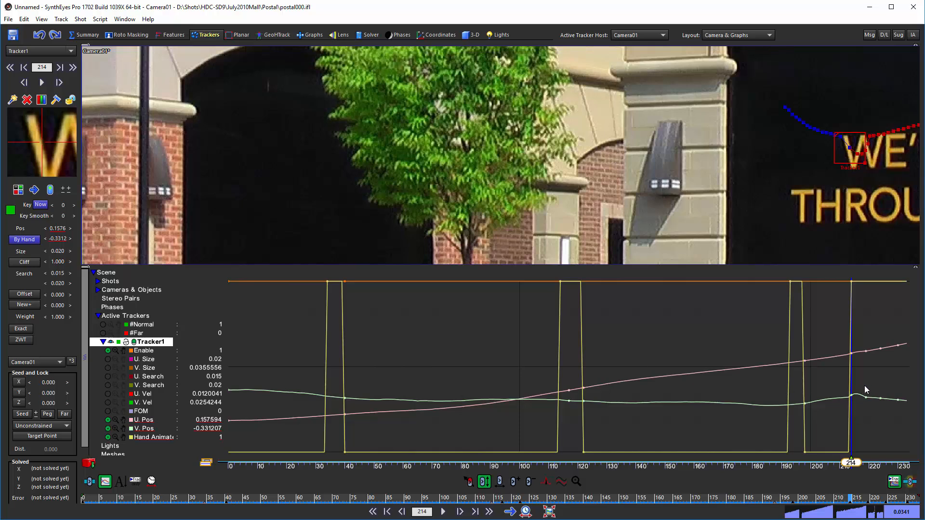
pyautogui.moveTo(858, 410)
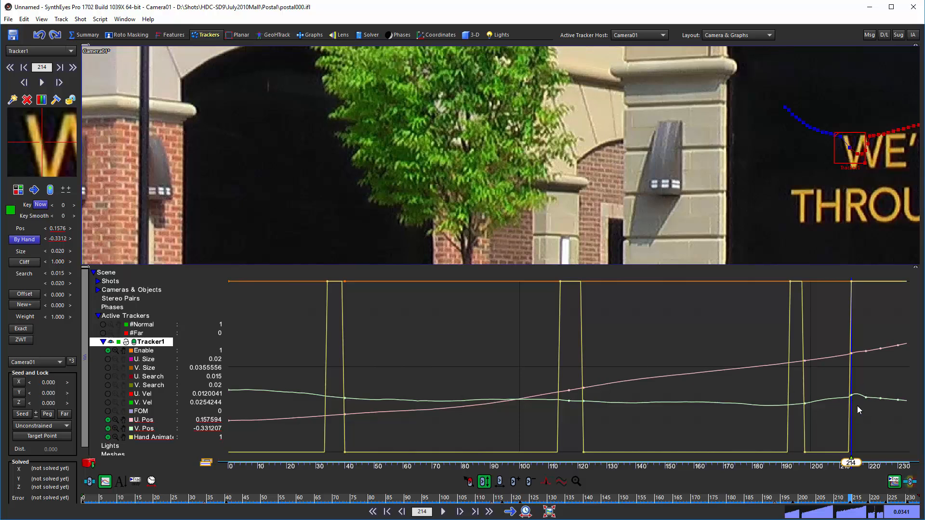
pyautogui.moveTo(146, 128)
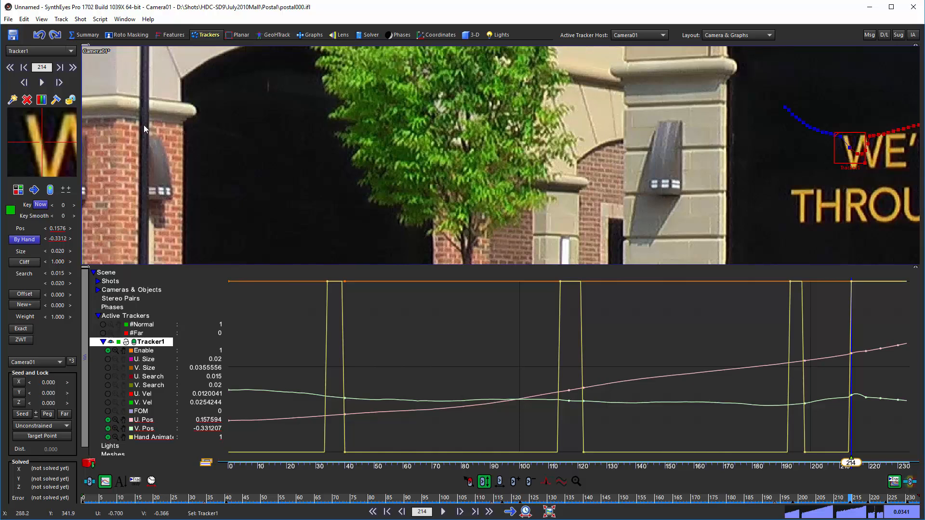
pyautogui.moveTo(48, 152)
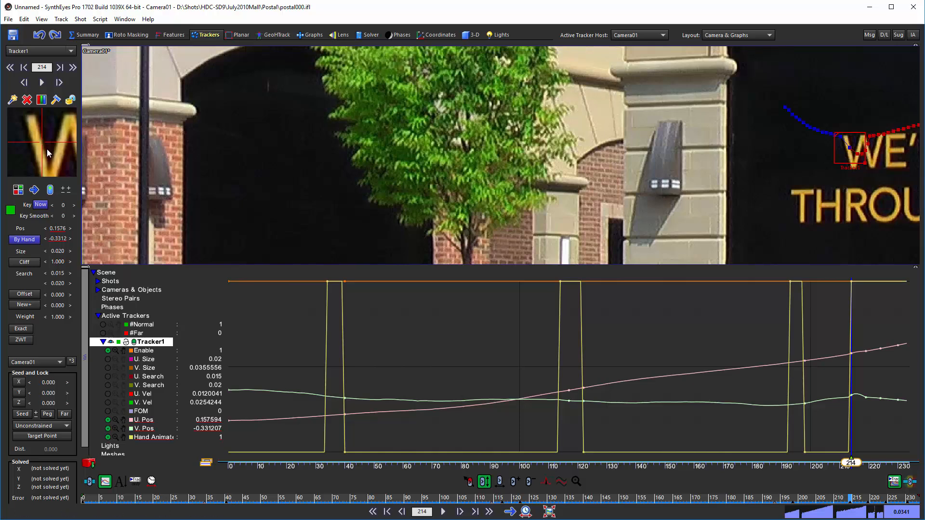
pyautogui.moveTo(862, 361)
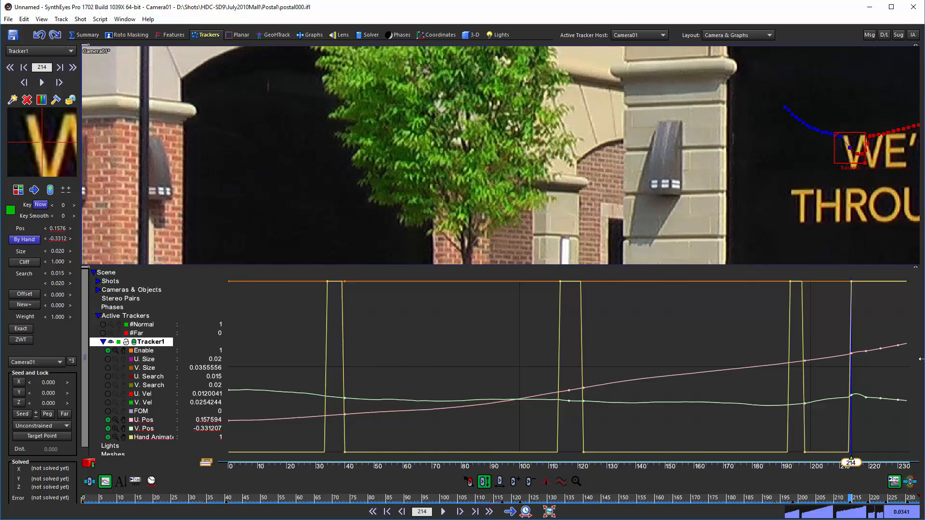
pyautogui.moveTo(864, 390)
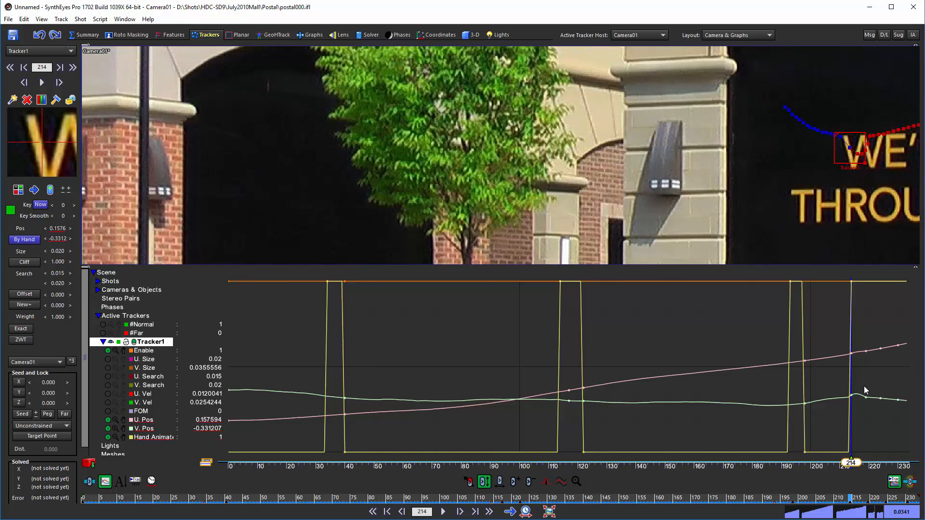
pyautogui.moveTo(867, 393)
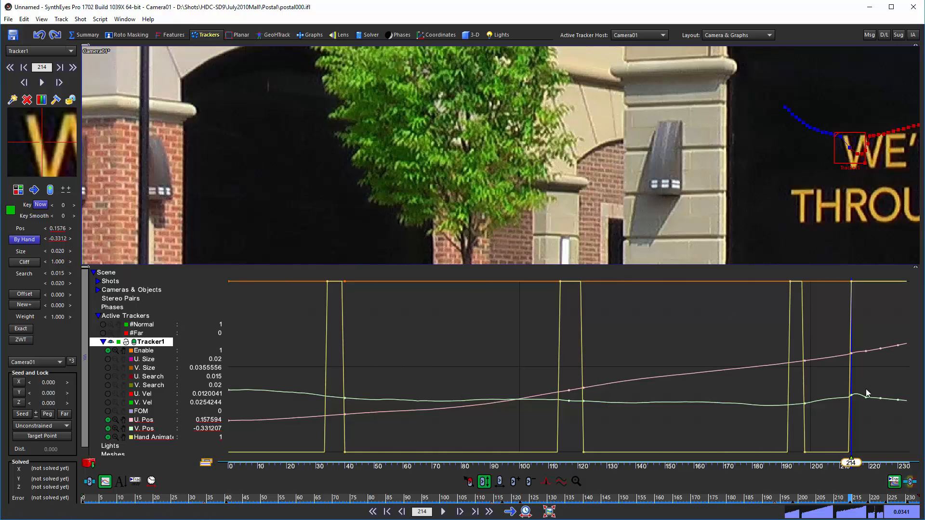
pyautogui.moveTo(865, 297)
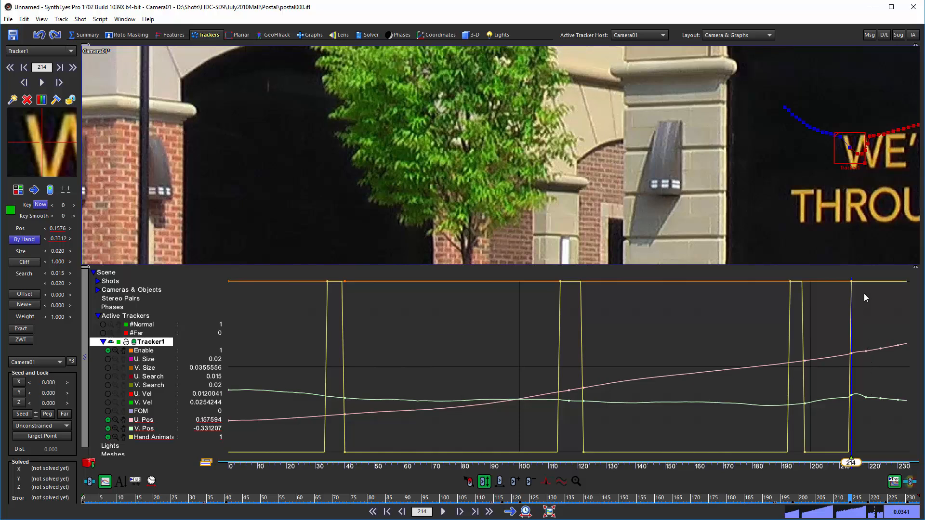
pyautogui.moveTo(873, 369)
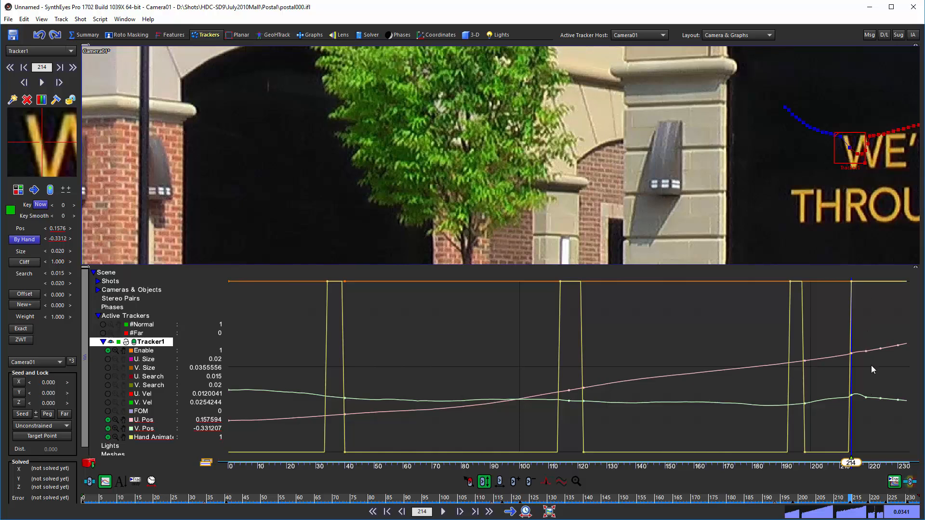
pyautogui.moveTo(856, 316)
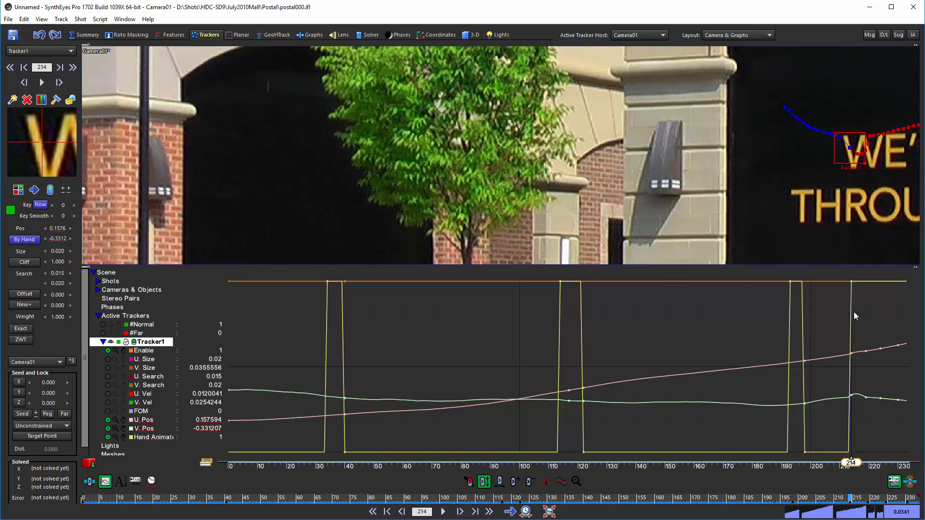
pyautogui.moveTo(864, 357)
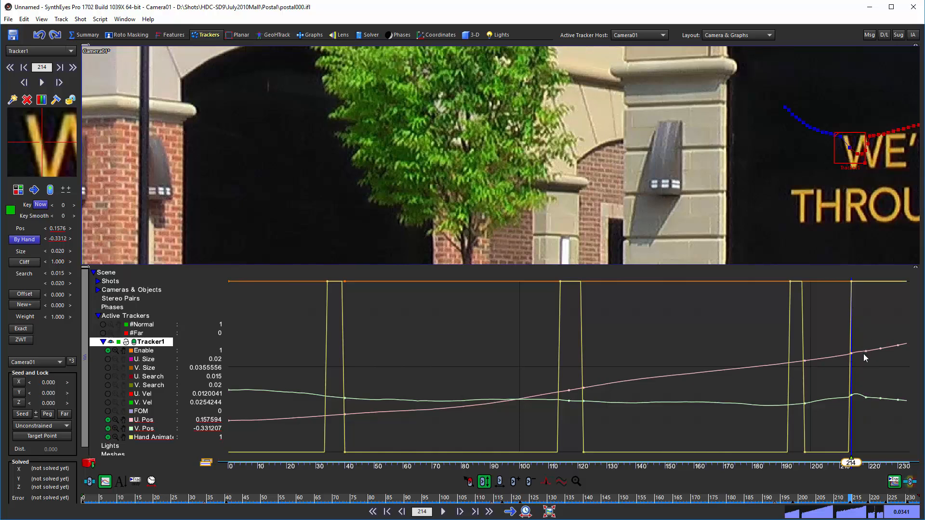
pyautogui.moveTo(867, 371)
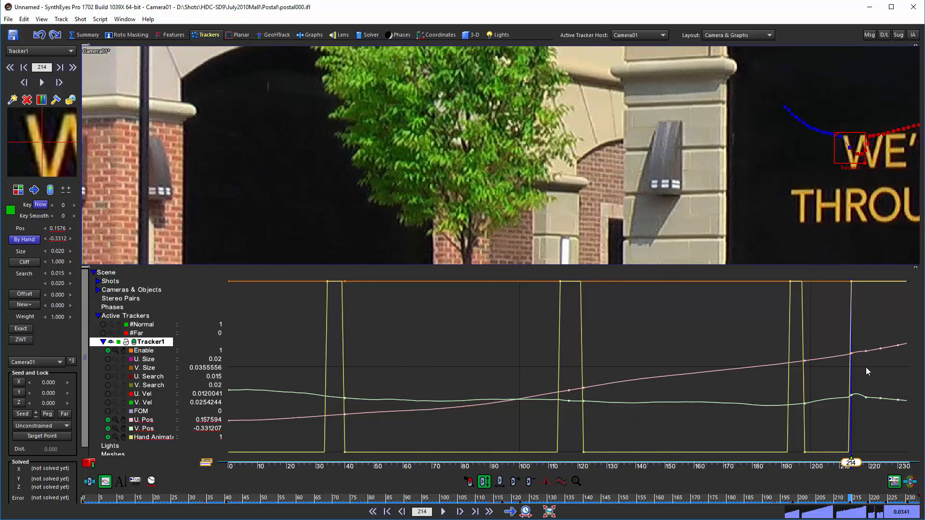
pyautogui.moveTo(870, 457)
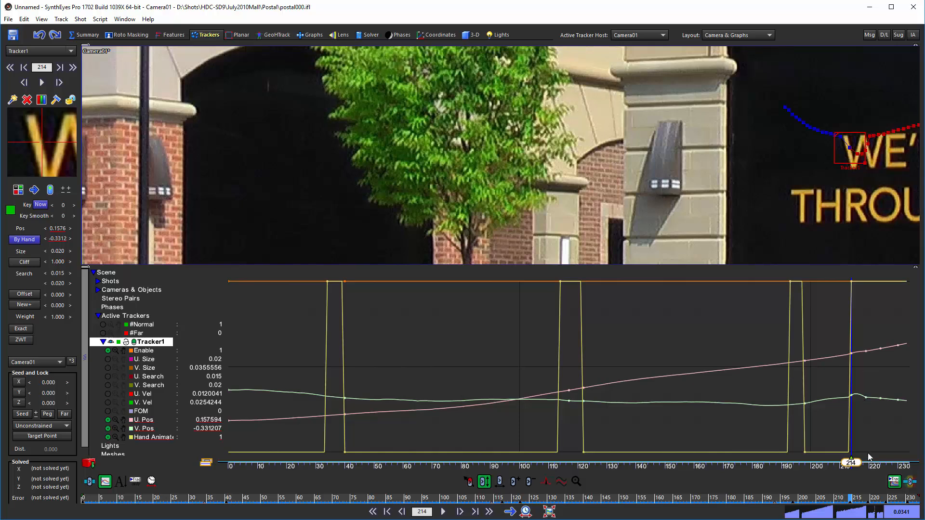
pyautogui.moveTo(854, 336)
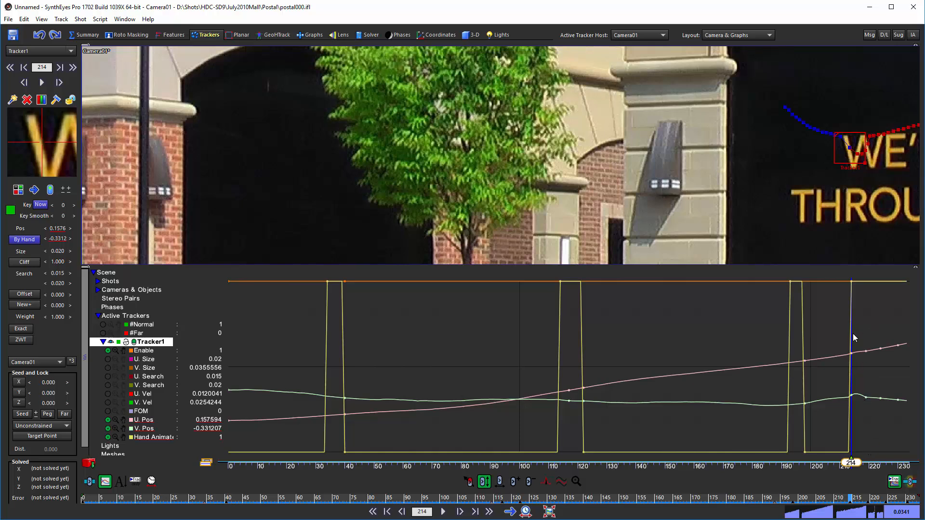
pyautogui.moveTo(852, 355)
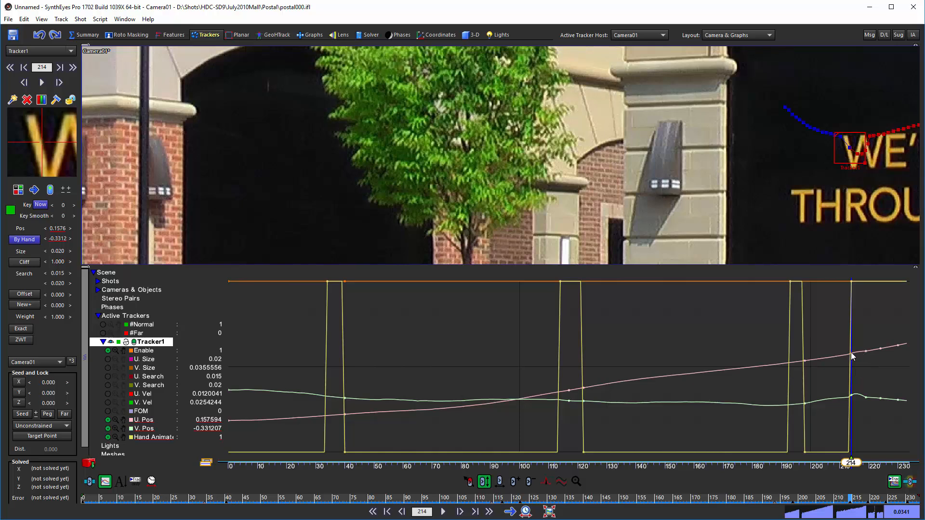
pyautogui.moveTo(103, 114)
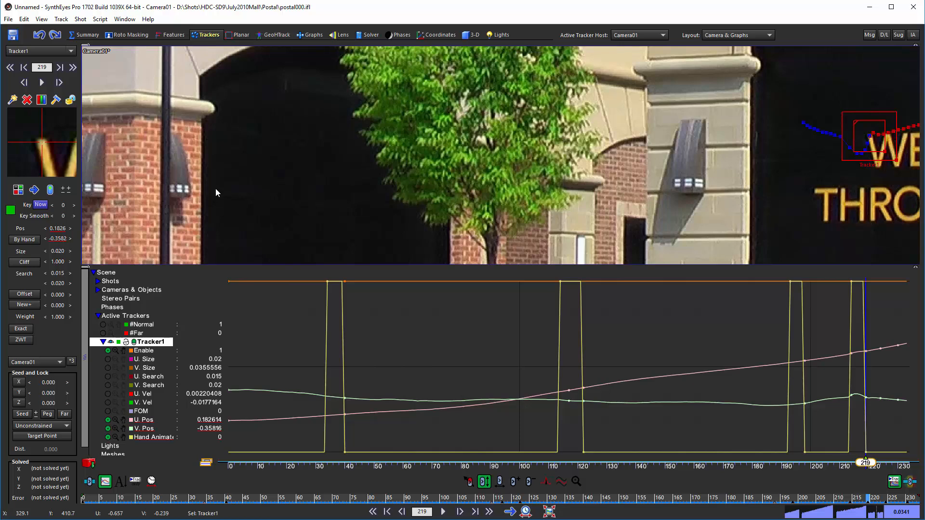
pyautogui.moveTo(919, 354)
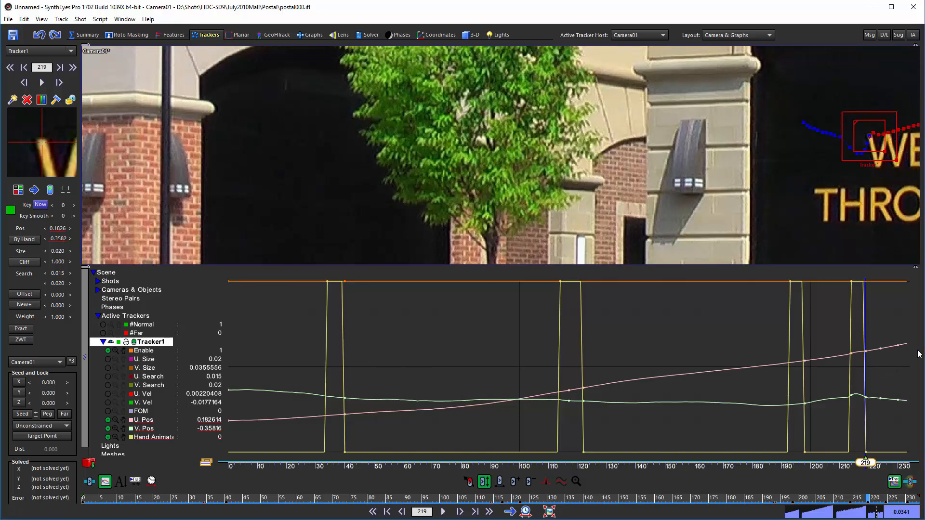
pyautogui.moveTo(920, 339)
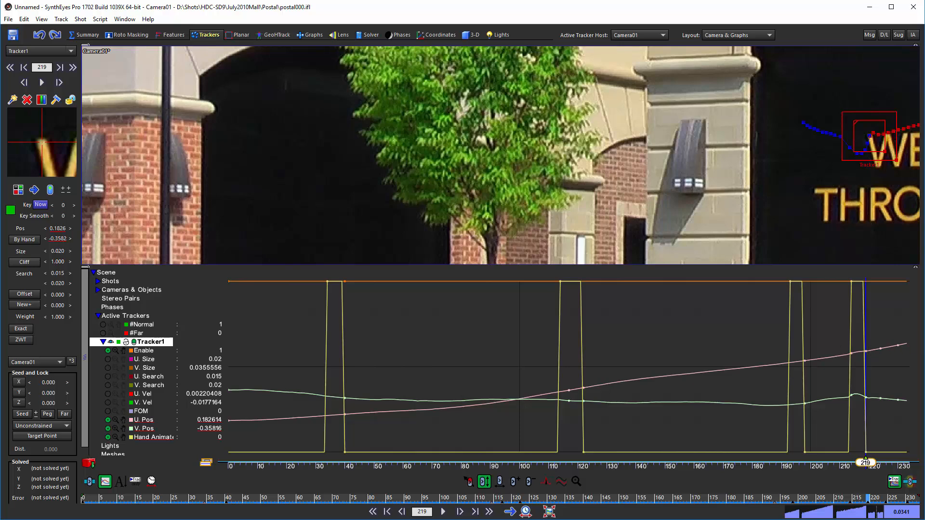
pyautogui.moveTo(896, 345)
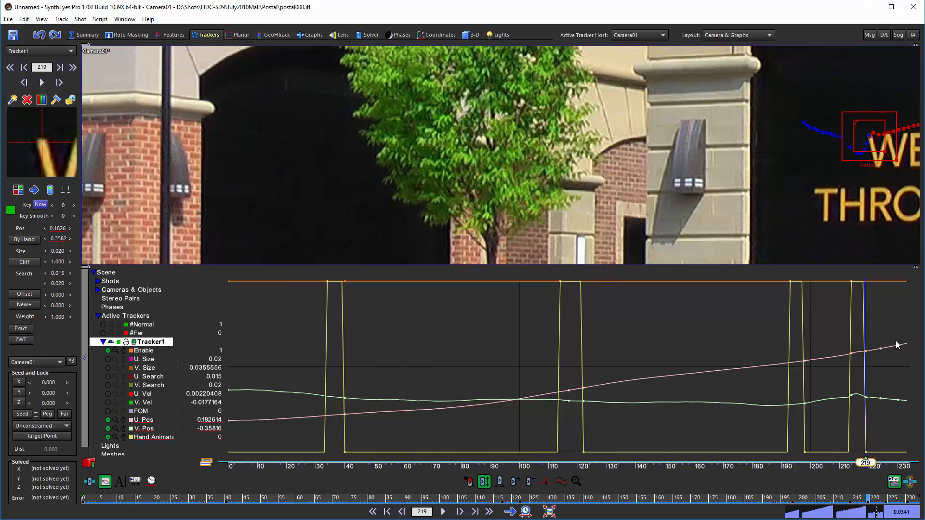
pyautogui.moveTo(897, 345)
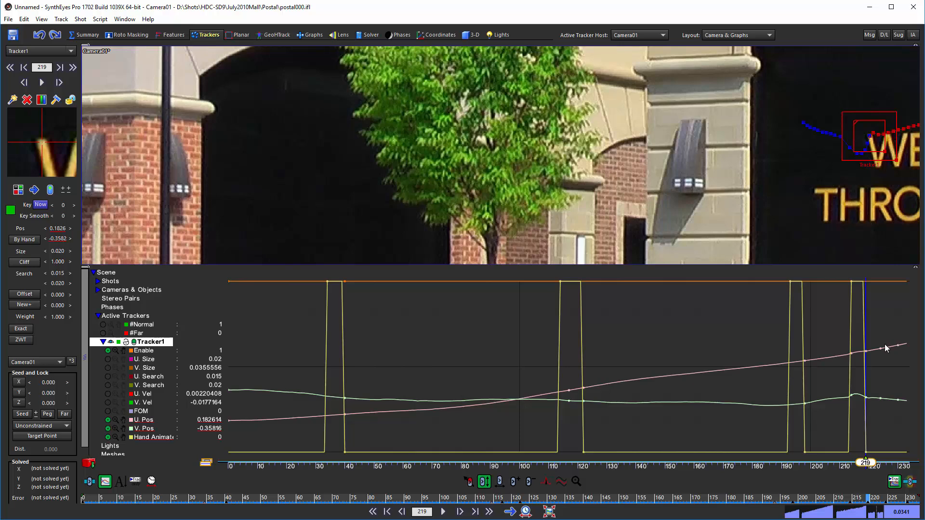
pyautogui.moveTo(885, 347)
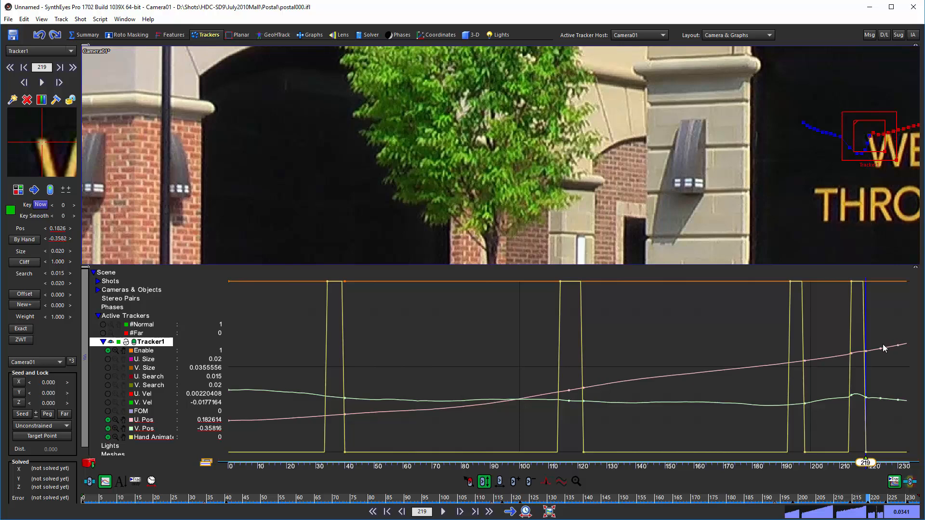
pyautogui.moveTo(186, 342)
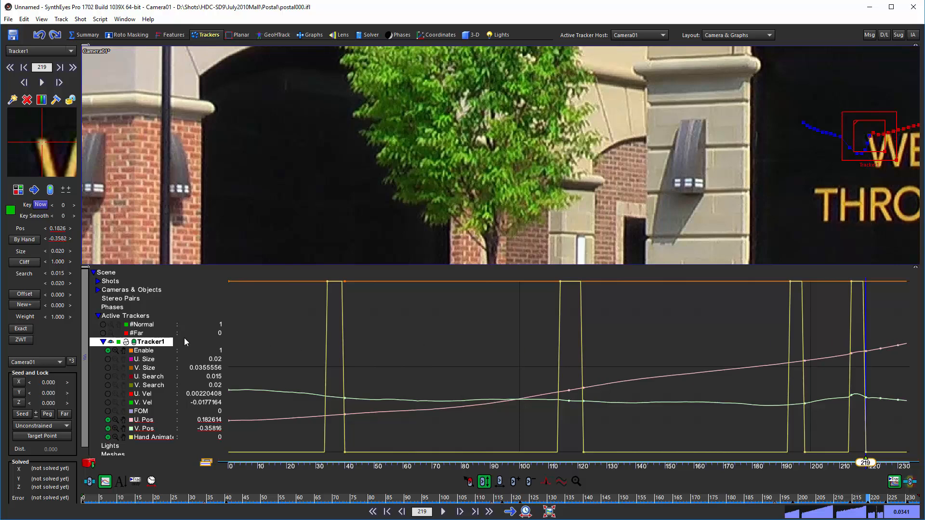
pyautogui.moveTo(903, 380)
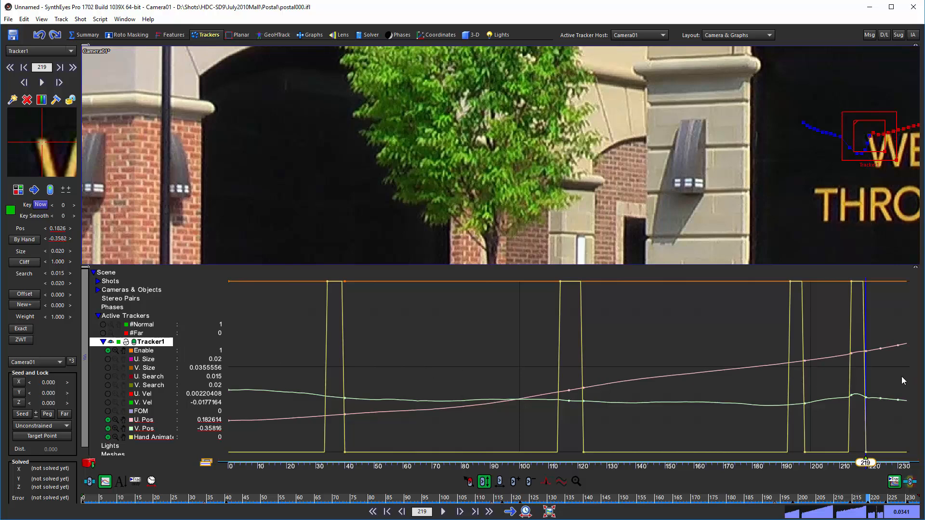
pyautogui.moveTo(862, 357)
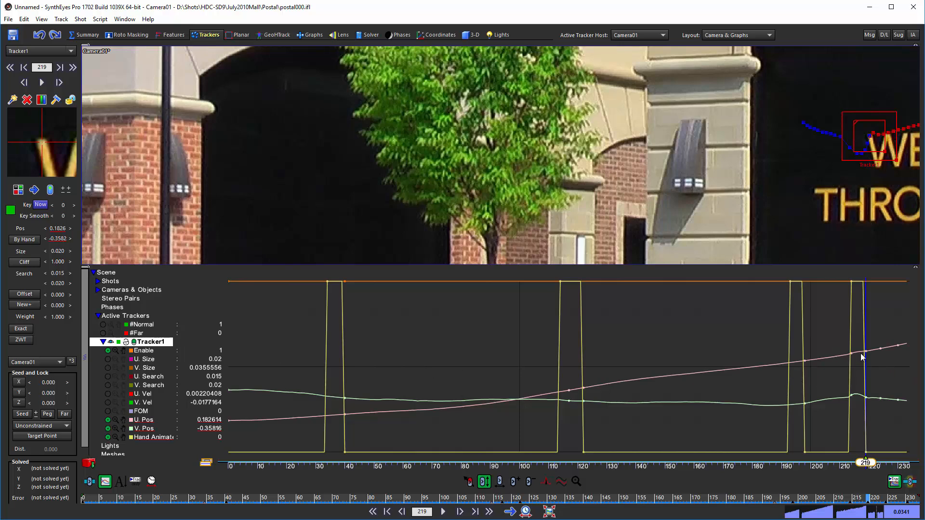
pyautogui.moveTo(599, 358)
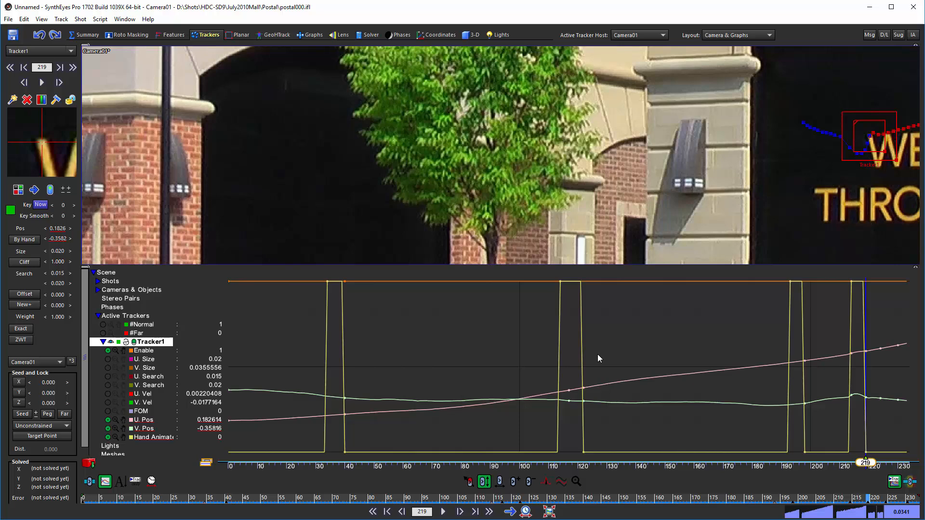
pyautogui.moveTo(290, 341)
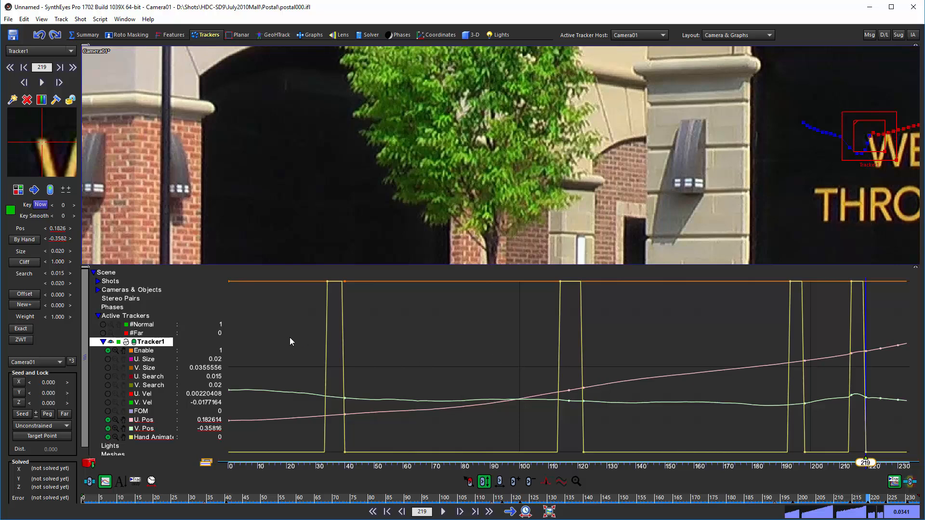
pyautogui.moveTo(290, 342)
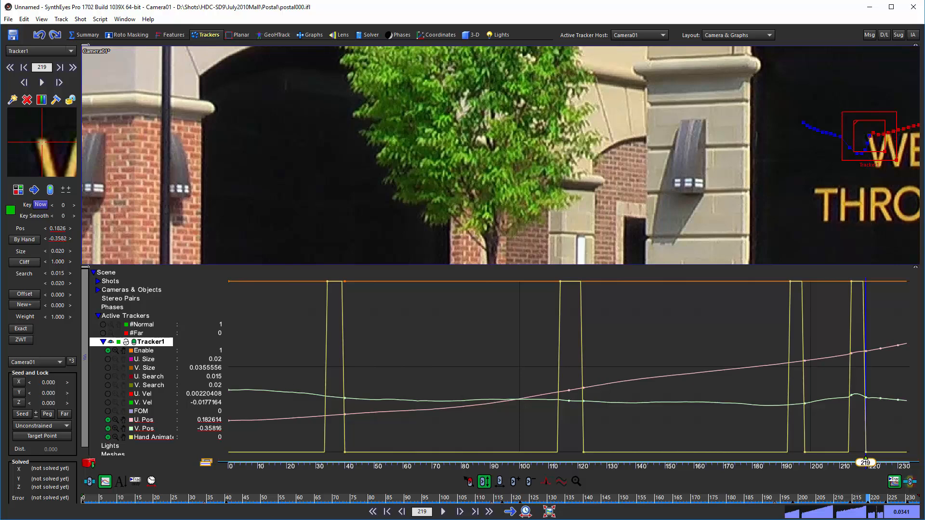
pyautogui.moveTo(344, 304)
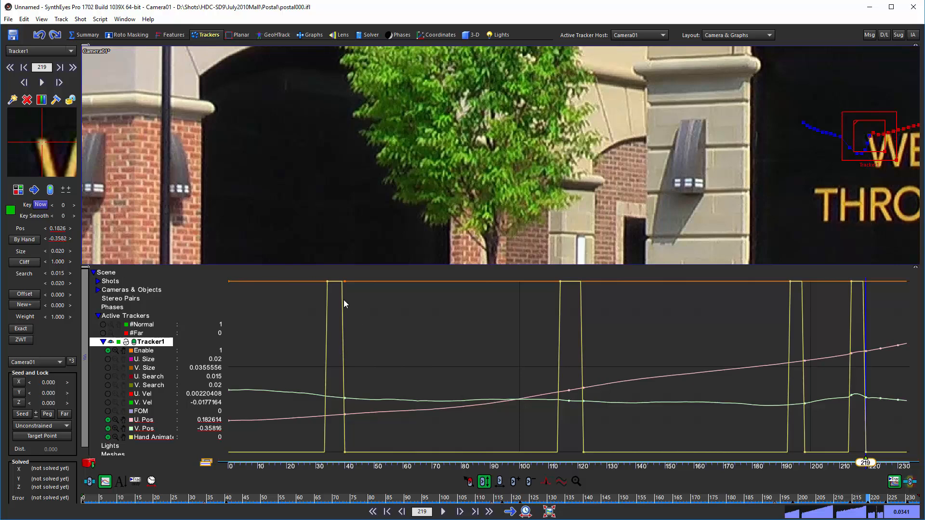
pyautogui.moveTo(345, 484)
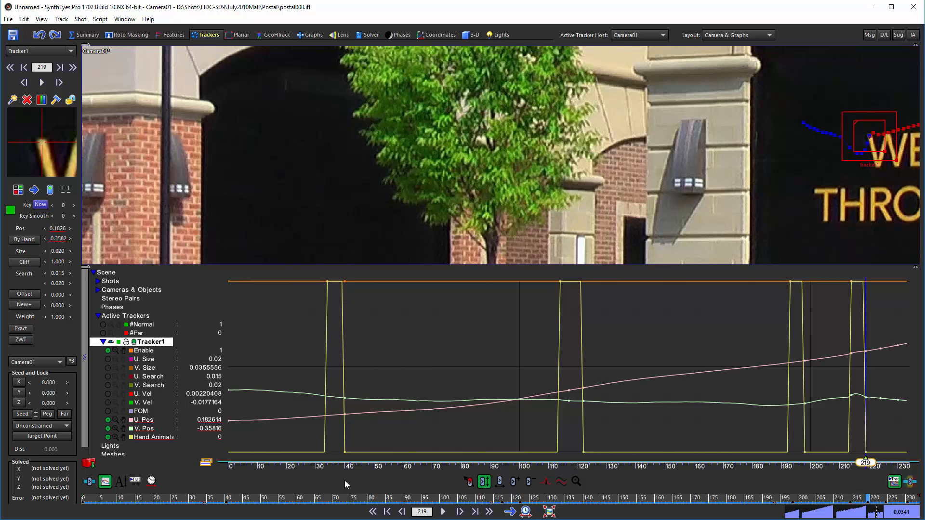
pyautogui.moveTo(328, 418)
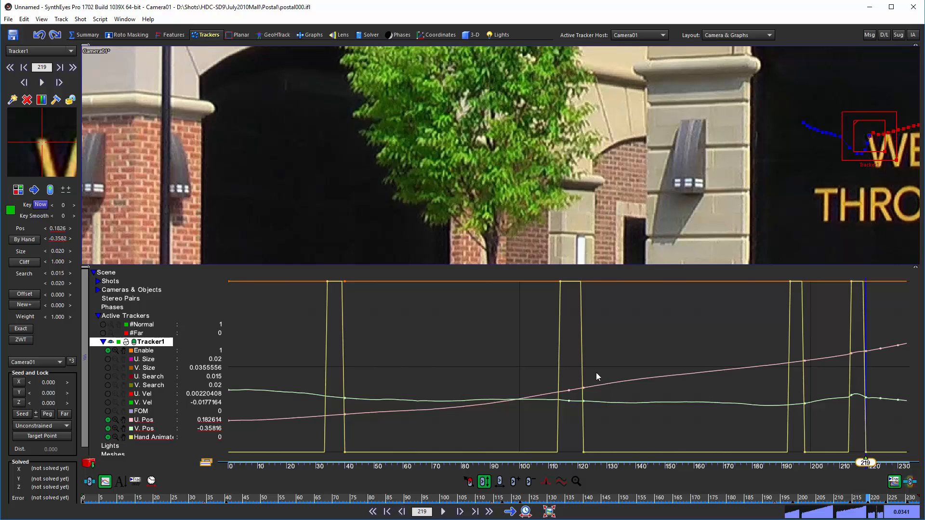
pyautogui.moveTo(591, 424)
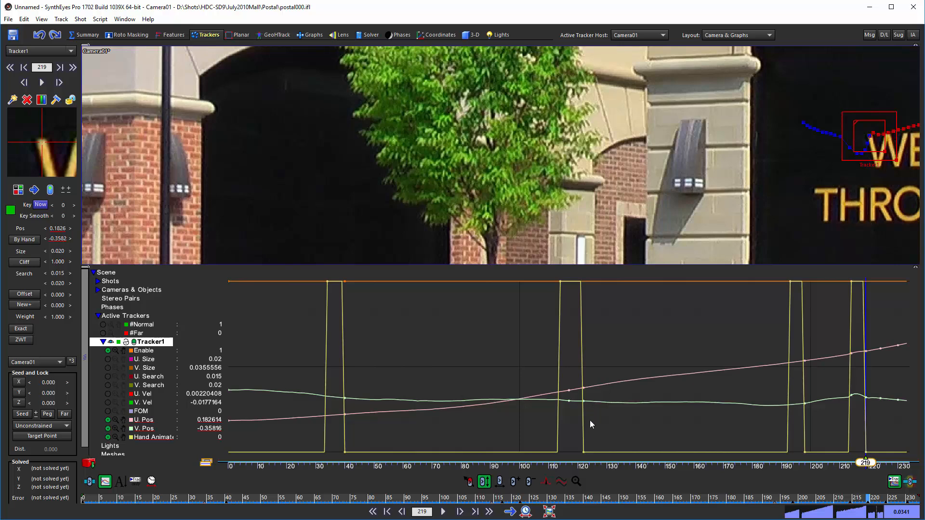
pyautogui.moveTo(556, 430)
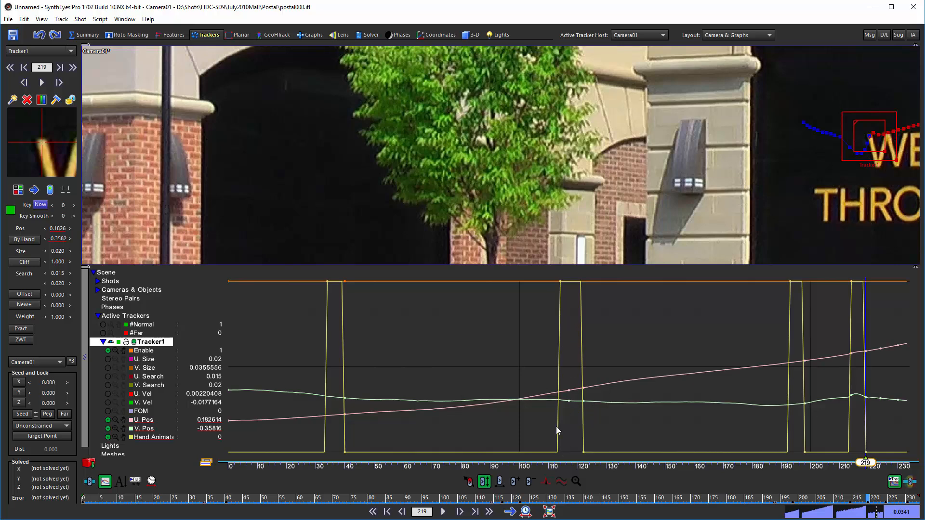
pyautogui.moveTo(588, 423)
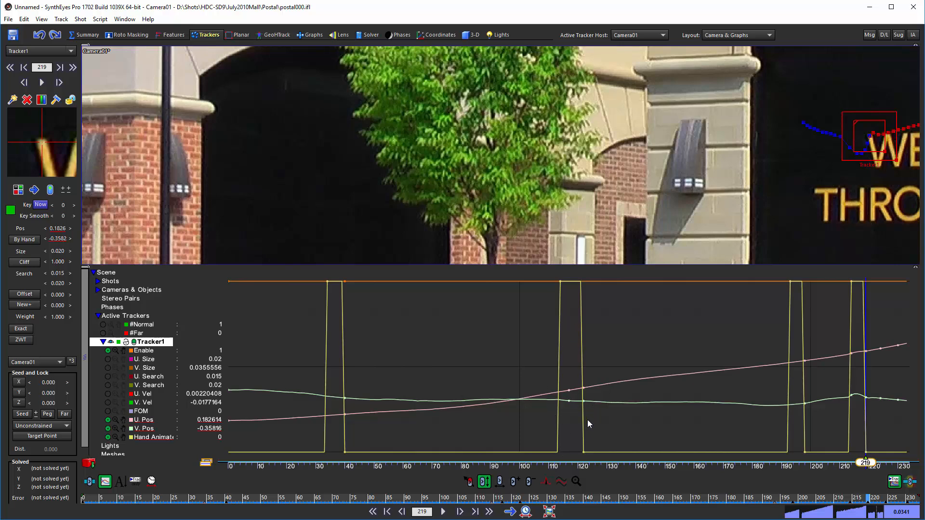
pyautogui.moveTo(588, 423)
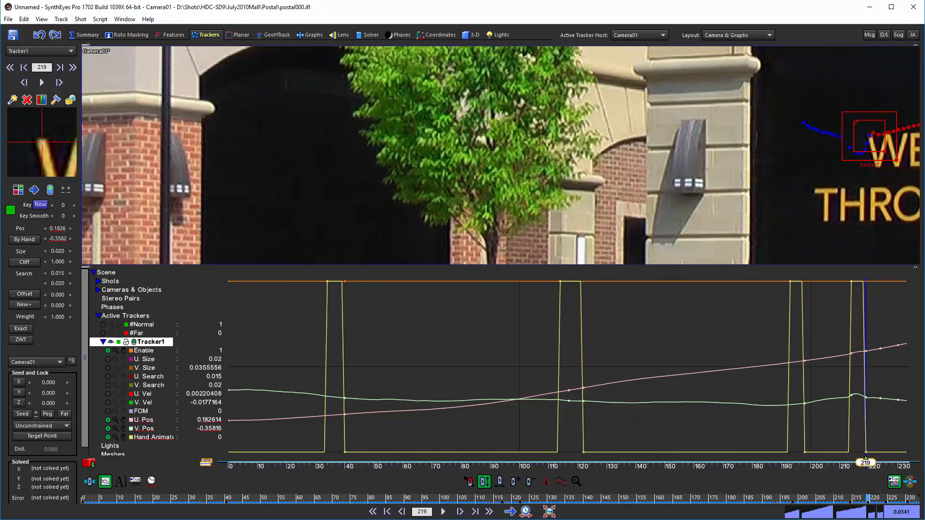